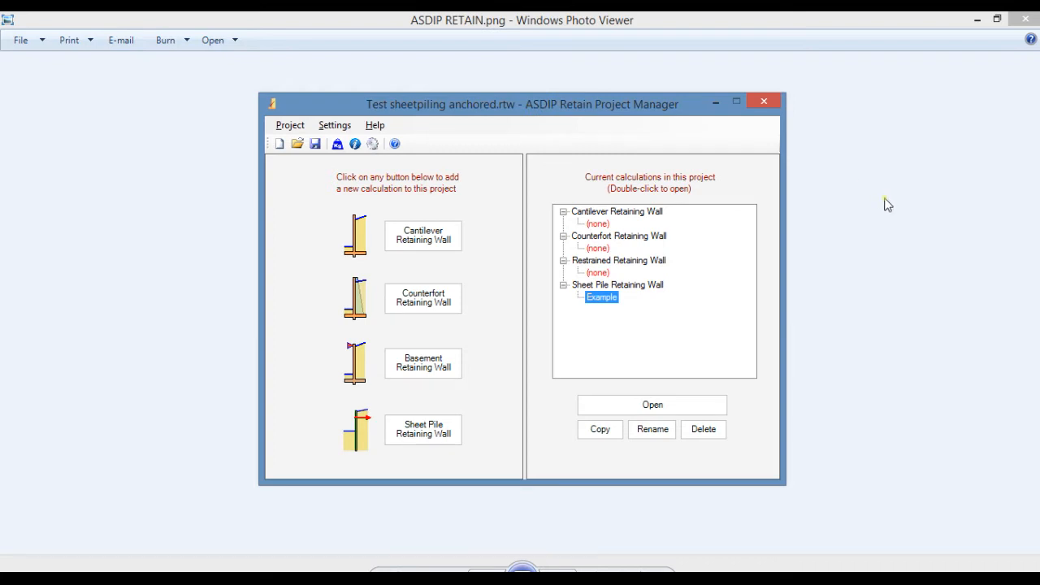
{"action": "mouse_move", "coordinate": [447, 248]}
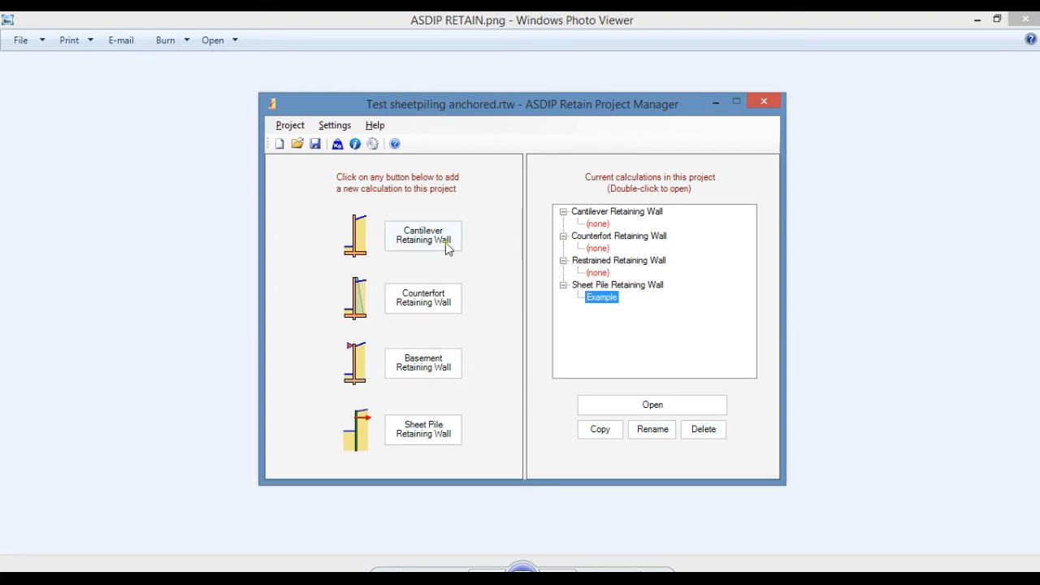
{"action": "mouse_move", "coordinate": [473, 305]}
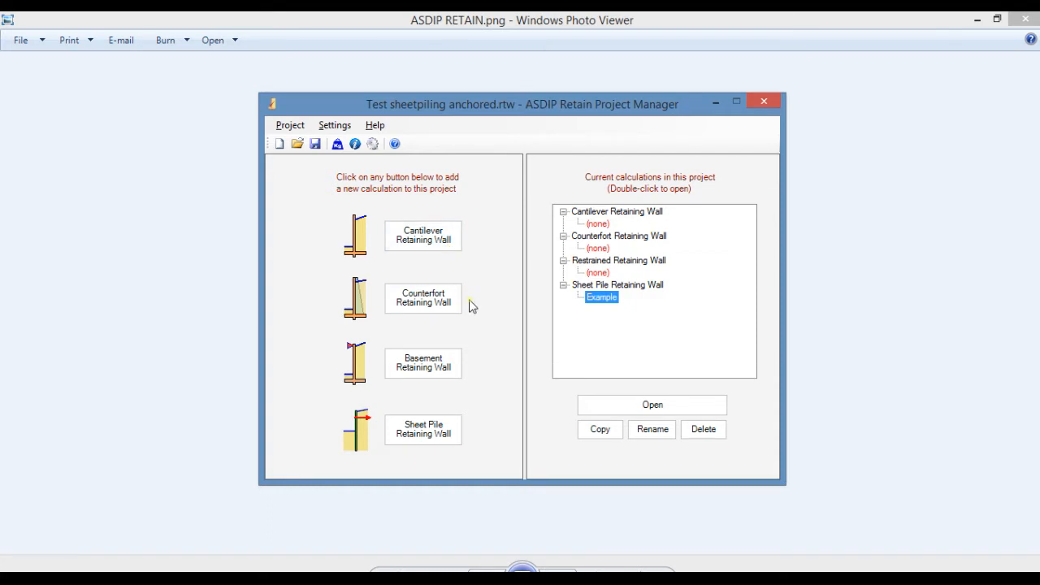
{"action": "mouse_move", "coordinate": [467, 368]}
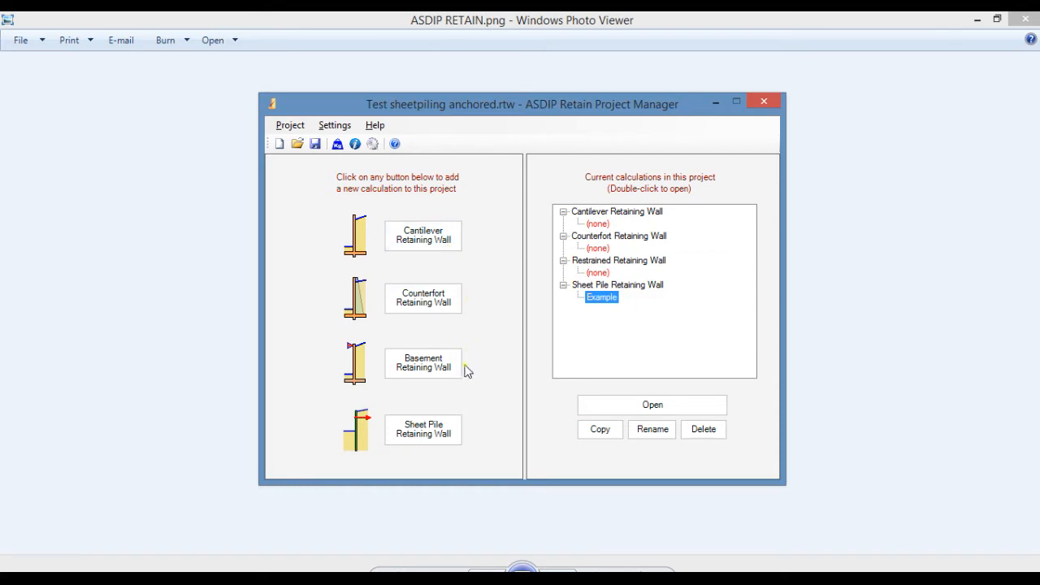
{"action": "mouse_move", "coordinate": [469, 439]}
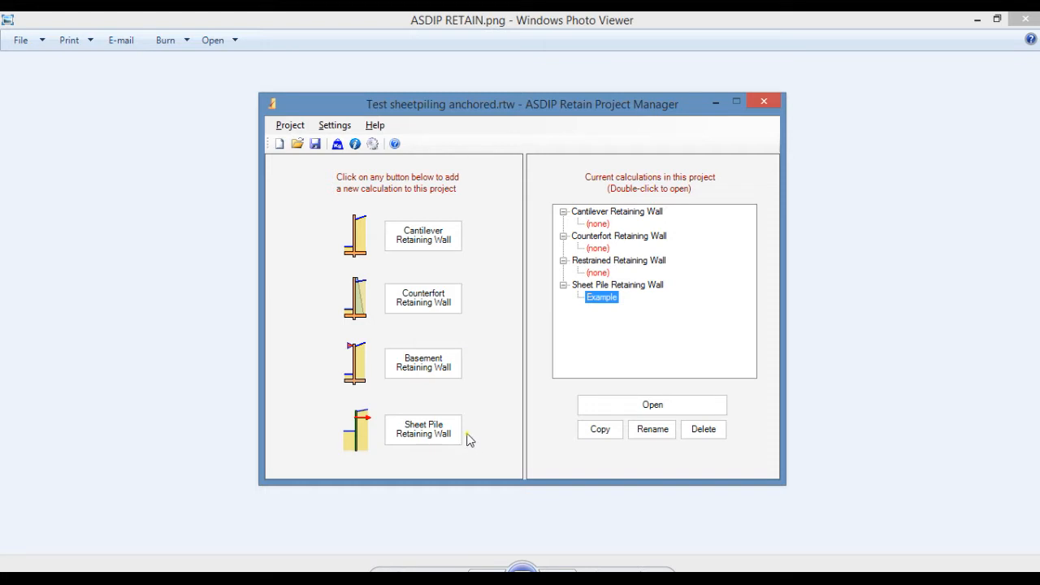
{"action": "mouse_move", "coordinate": [511, 374]}
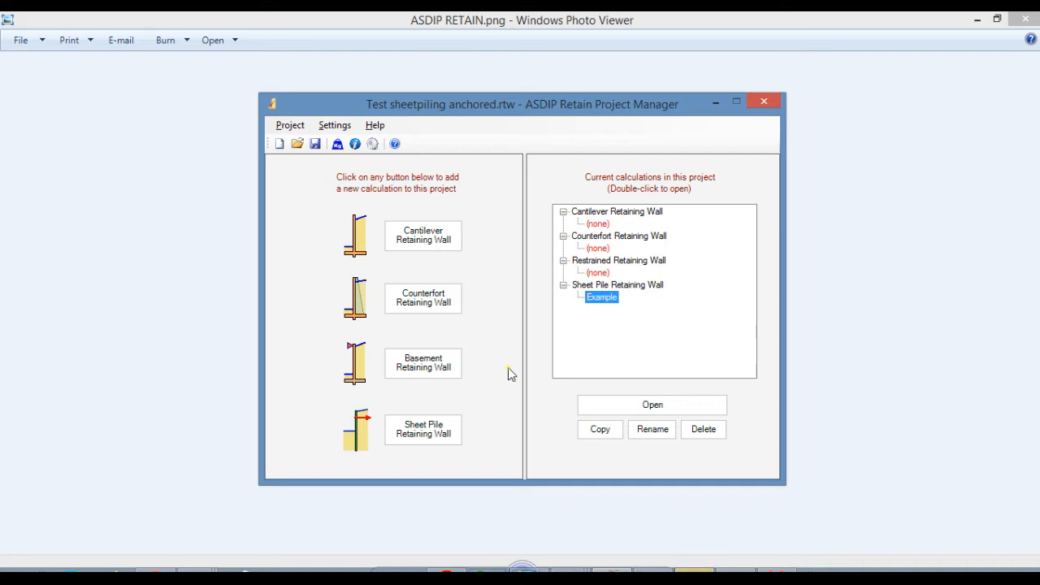
{"action": "mouse_move", "coordinate": [574, 369]}
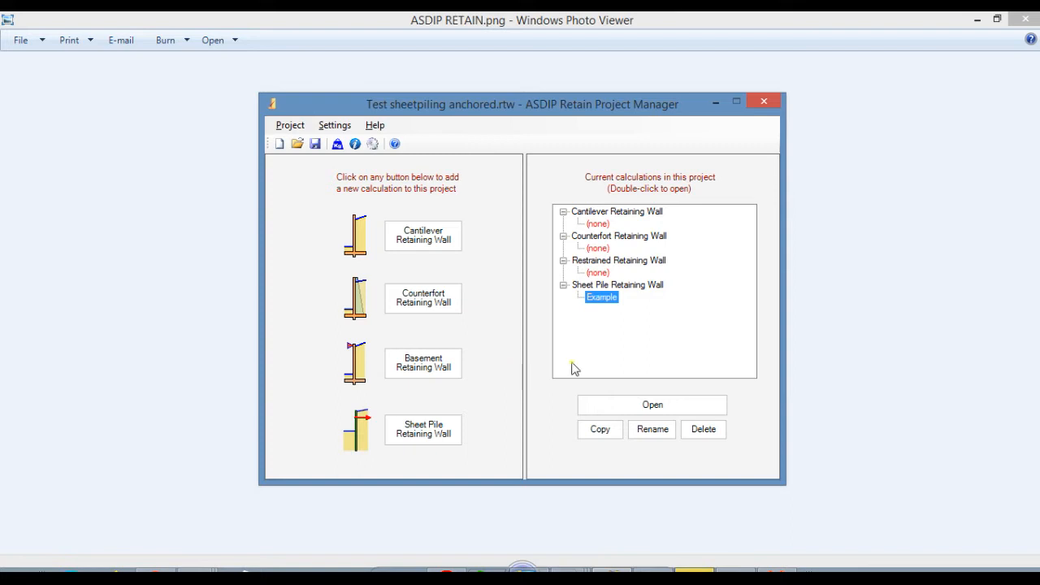
{"action": "mouse_move", "coordinate": [602, 301]}
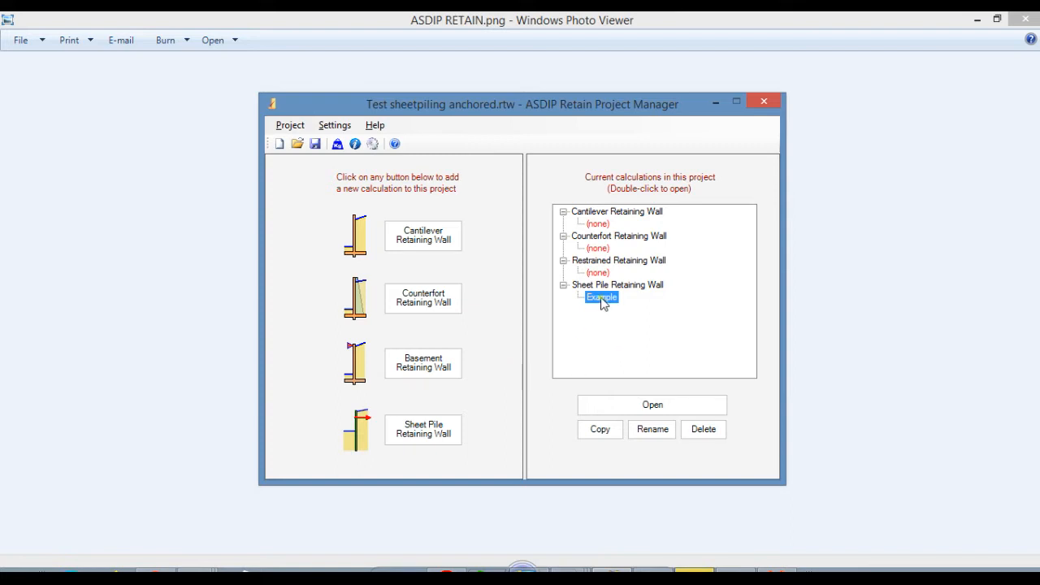
Open the Example design under Sheet Pile Retaining Wall on the Geometry tab
{"action": "double_click", "coordinate": [602, 297]}
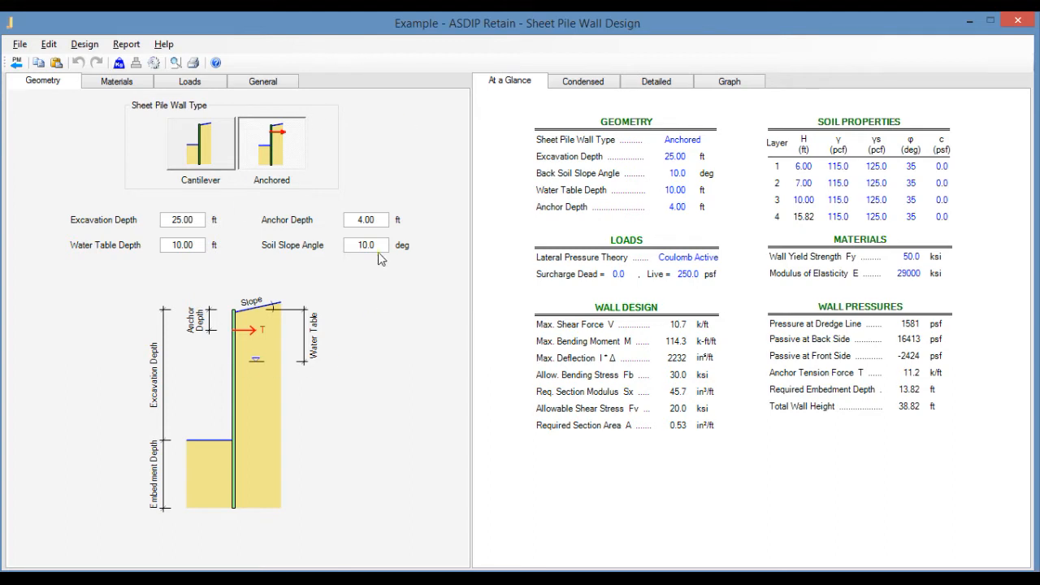
{"action": "mouse_move", "coordinate": [617, 301]}
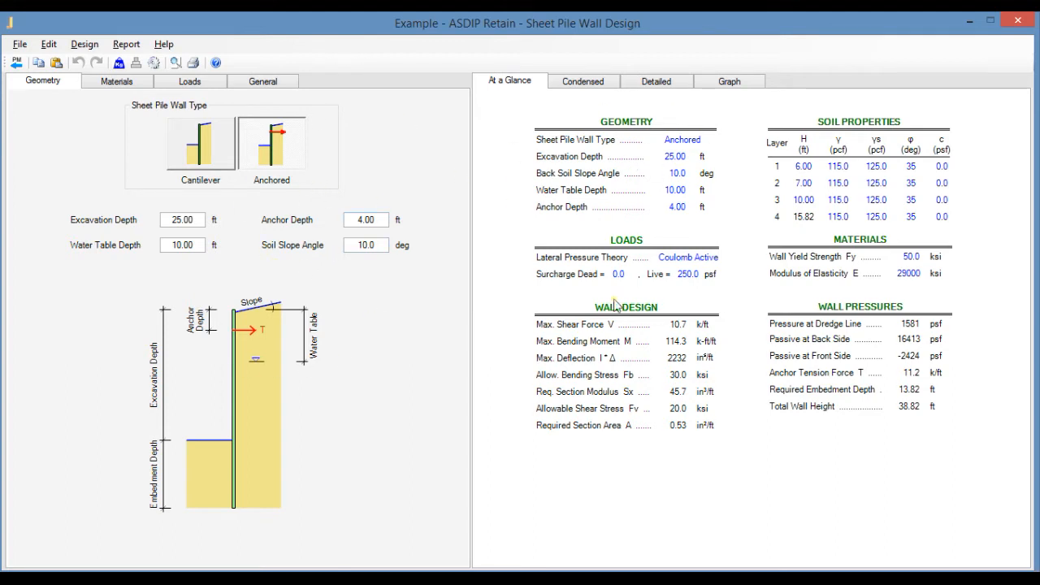
{"action": "mouse_move", "coordinate": [124, 191]}
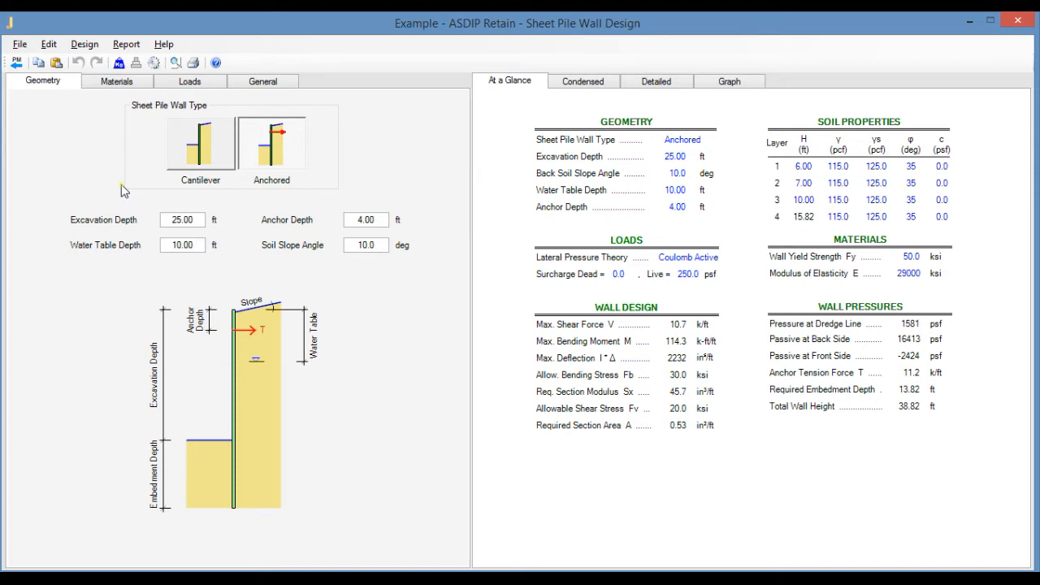
{"action": "mouse_move", "coordinate": [140, 192]}
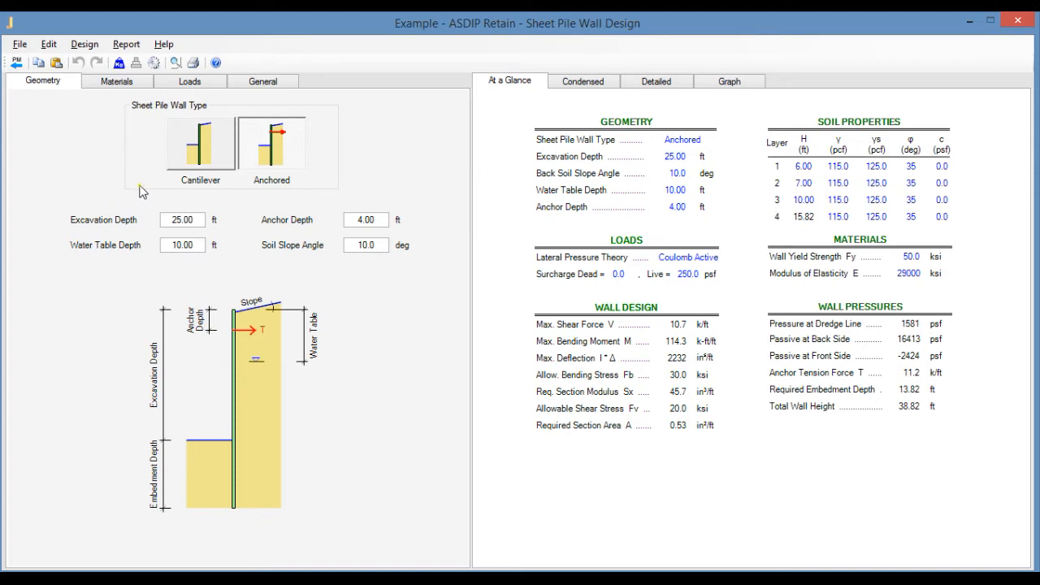
{"action": "mouse_move", "coordinate": [168, 192]}
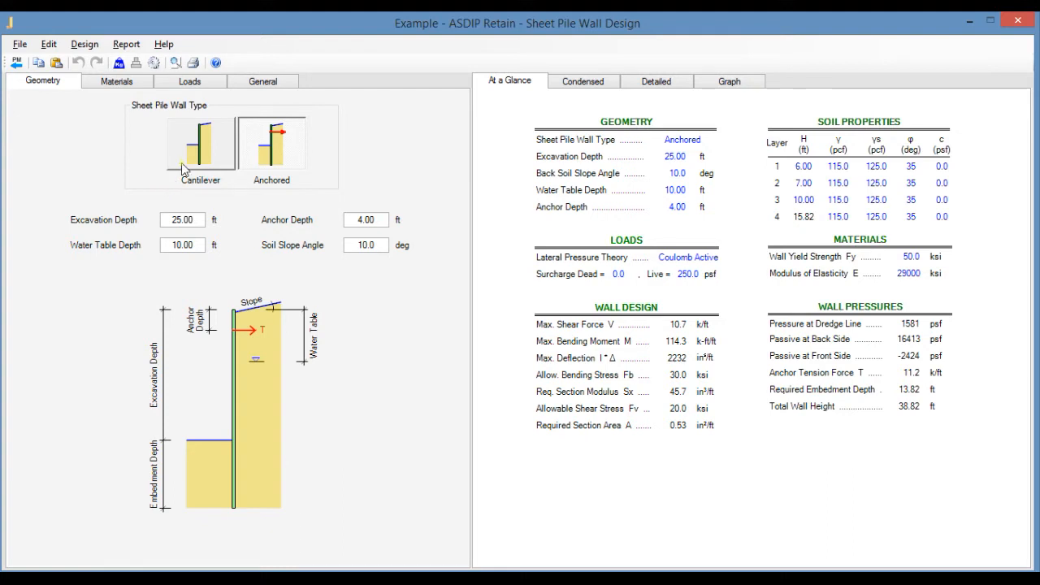
{"action": "mouse_move", "coordinate": [276, 165]}
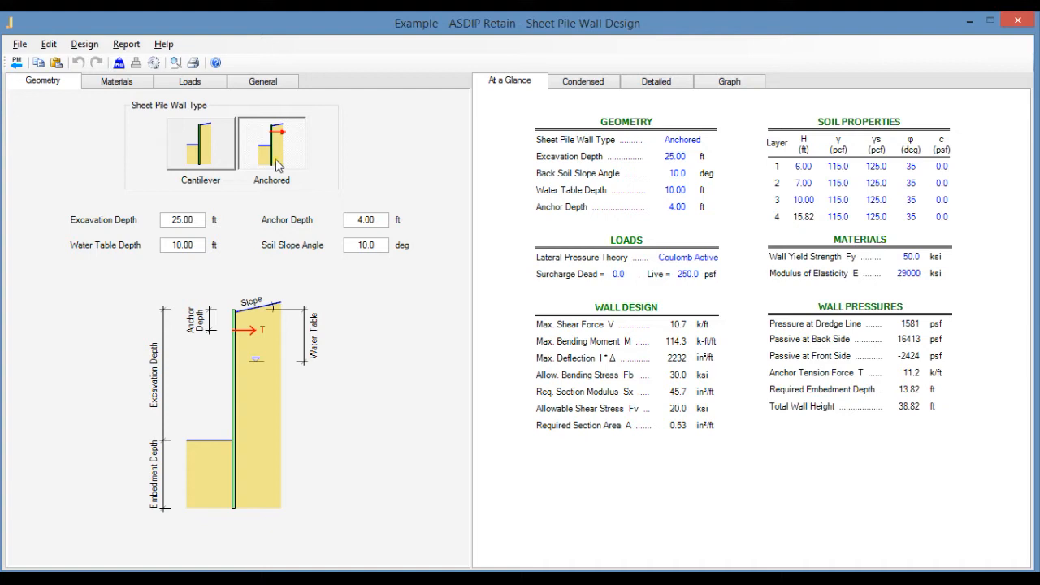
{"action": "mouse_move", "coordinate": [301, 178]}
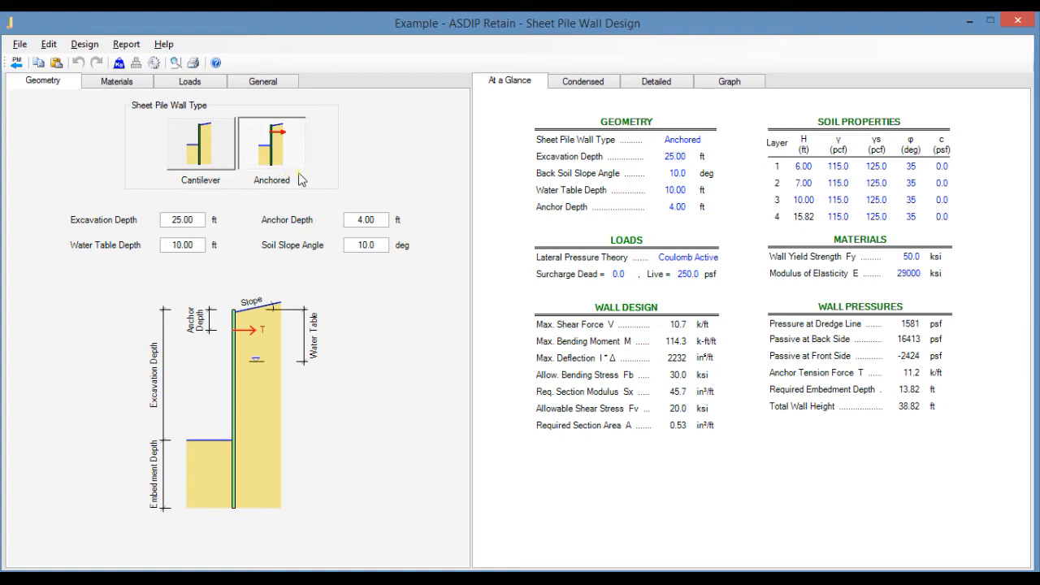
{"action": "mouse_move", "coordinate": [303, 223]}
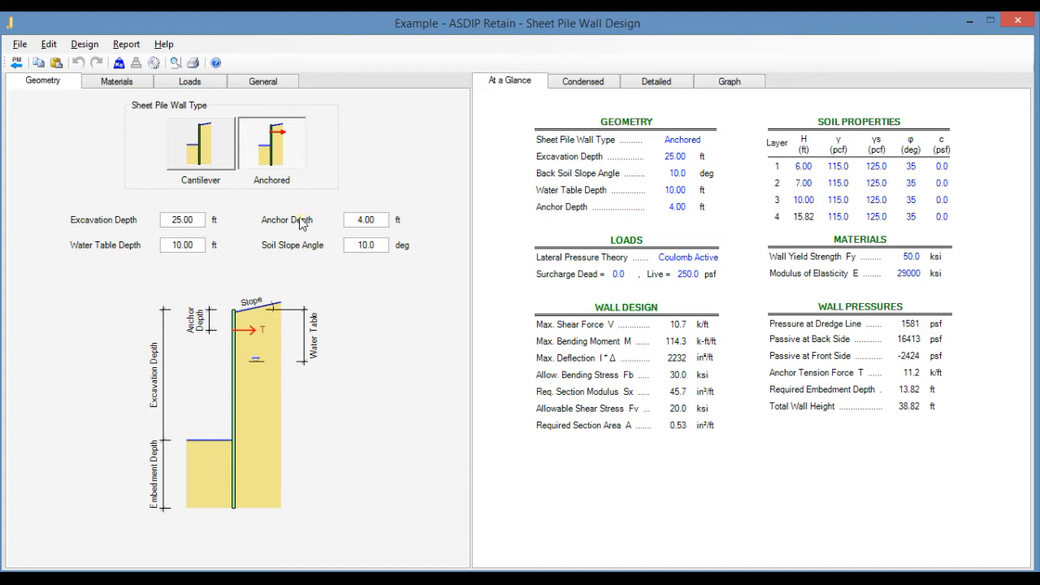
{"action": "mouse_move", "coordinate": [205, 150]}
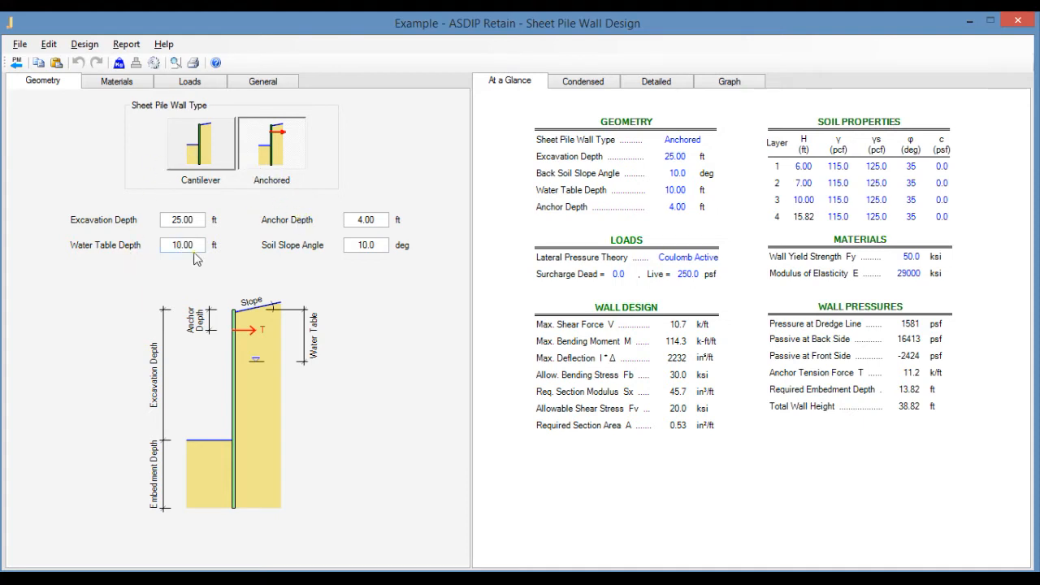
{"action": "mouse_move", "coordinate": [364, 256]}
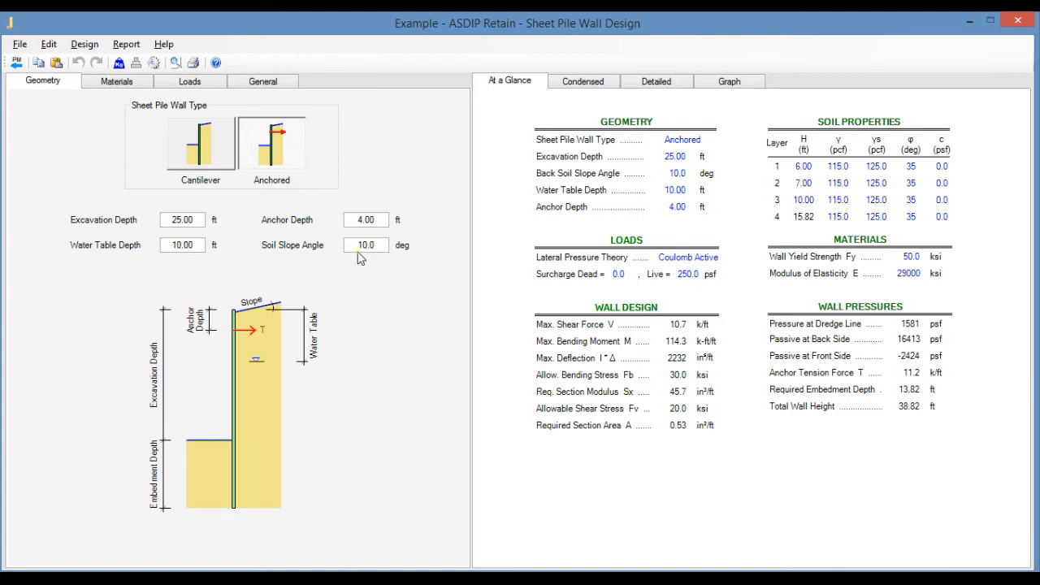
{"action": "mouse_move", "coordinate": [297, 231]}
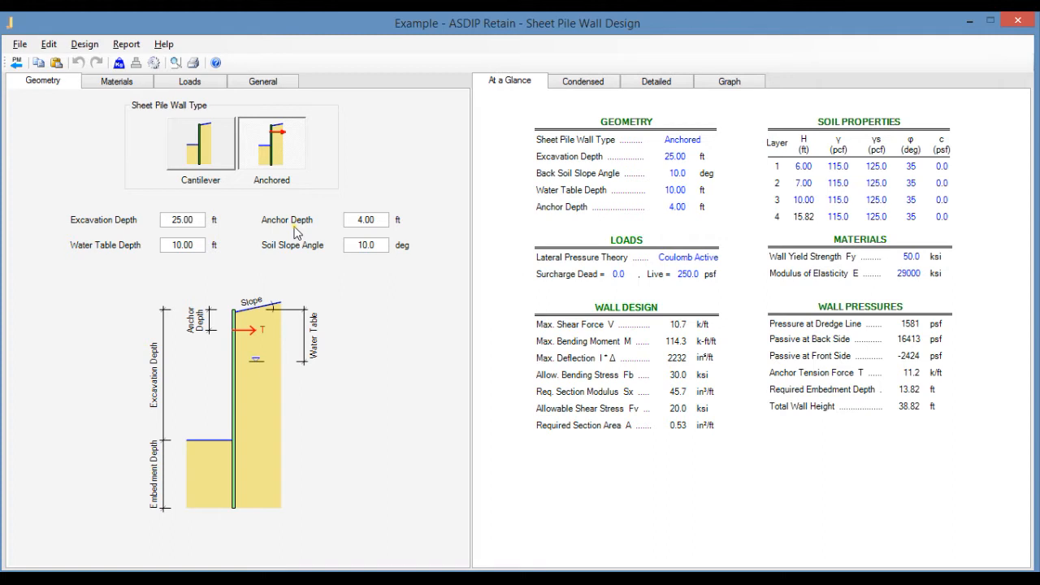
{"action": "mouse_move", "coordinate": [300, 226]}
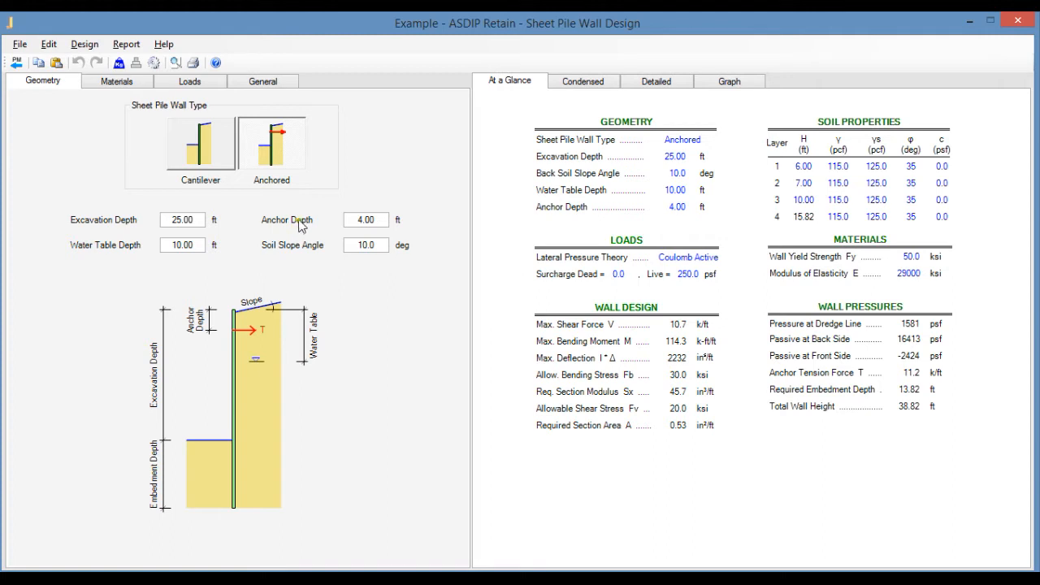
{"action": "mouse_move", "coordinate": [643, 241]}
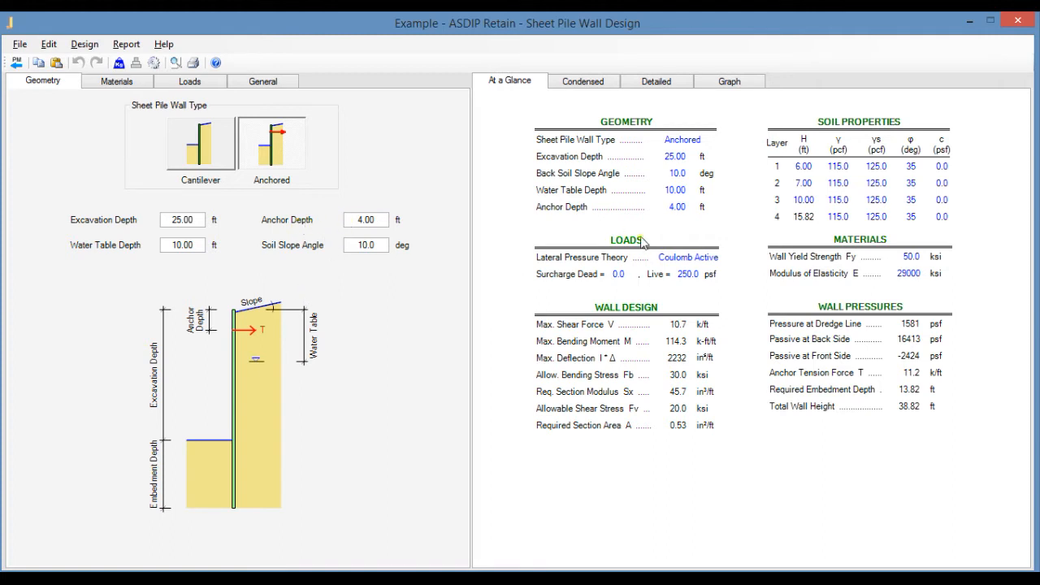
{"action": "mouse_move", "coordinate": [642, 225]}
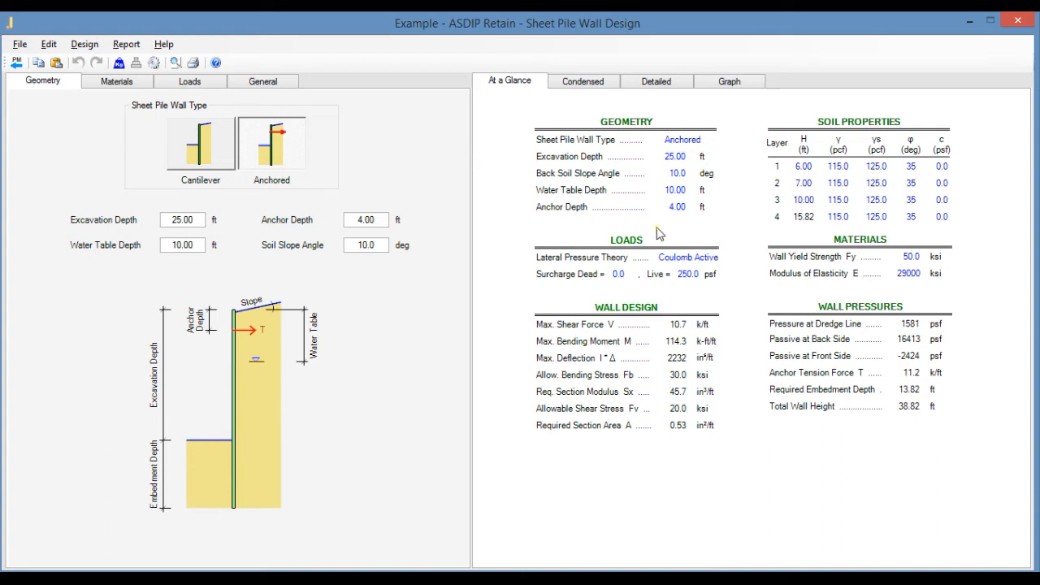
{"action": "mouse_move", "coordinate": [665, 228]}
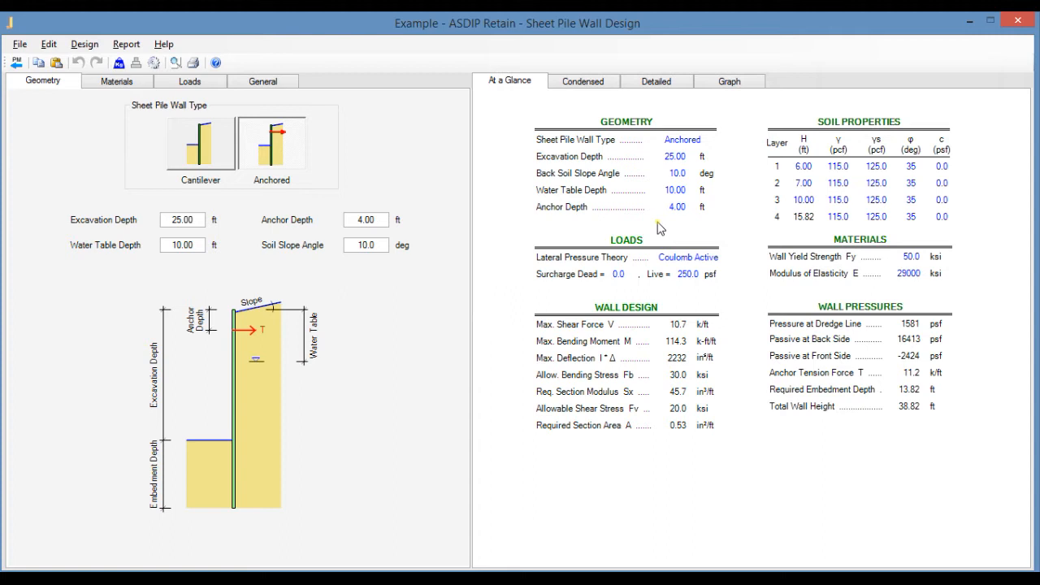
{"action": "mouse_move", "coordinate": [662, 244]}
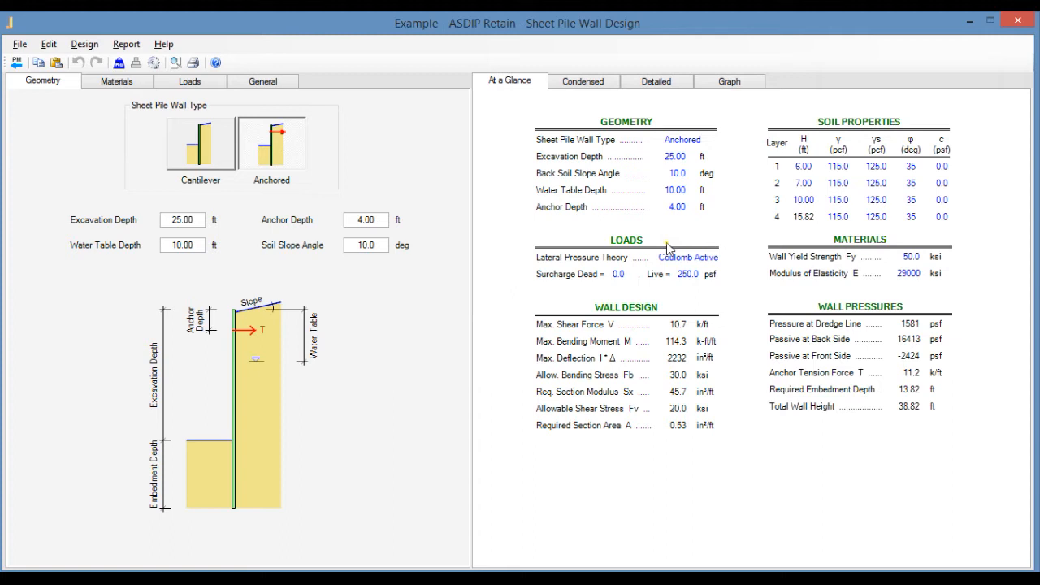
{"action": "mouse_move", "coordinate": [108, 147]}
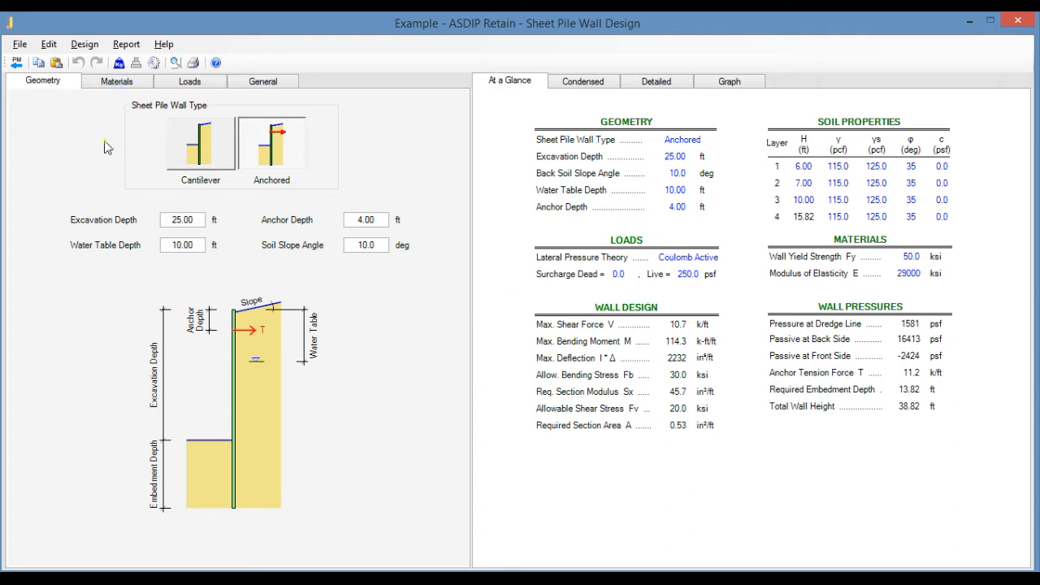
Show the Materials soil layers table with four layers' heights, densities and friction angles
{"action": "left_click", "coordinate": [115, 80]}
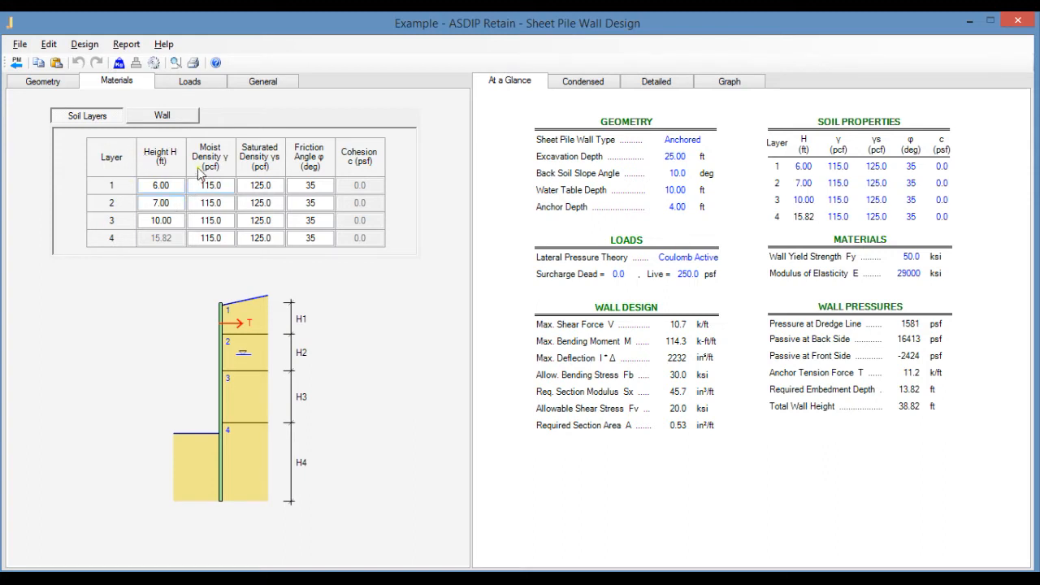
{"action": "mouse_move", "coordinate": [167, 170]}
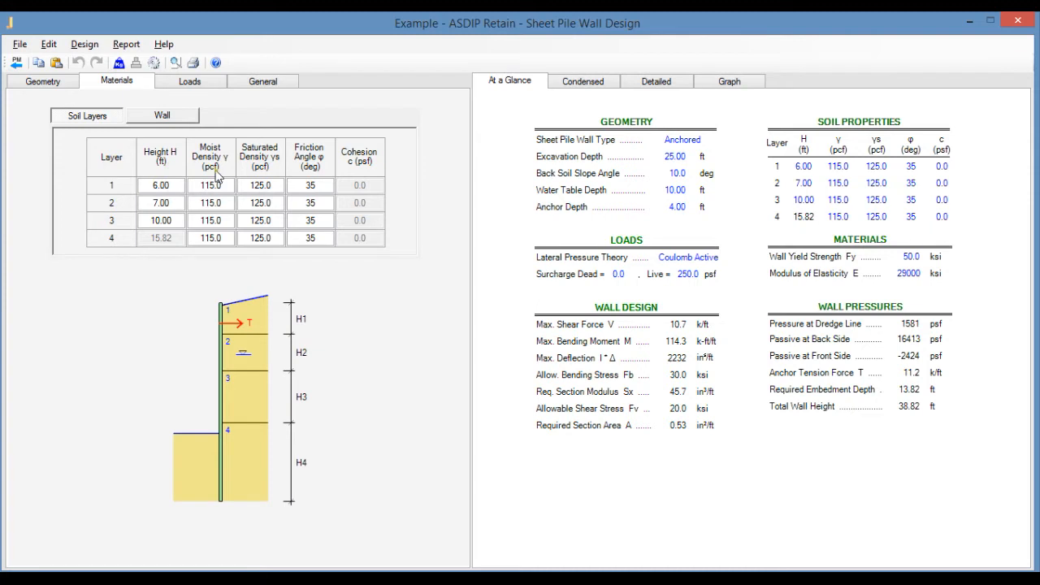
{"action": "mouse_move", "coordinate": [272, 170]}
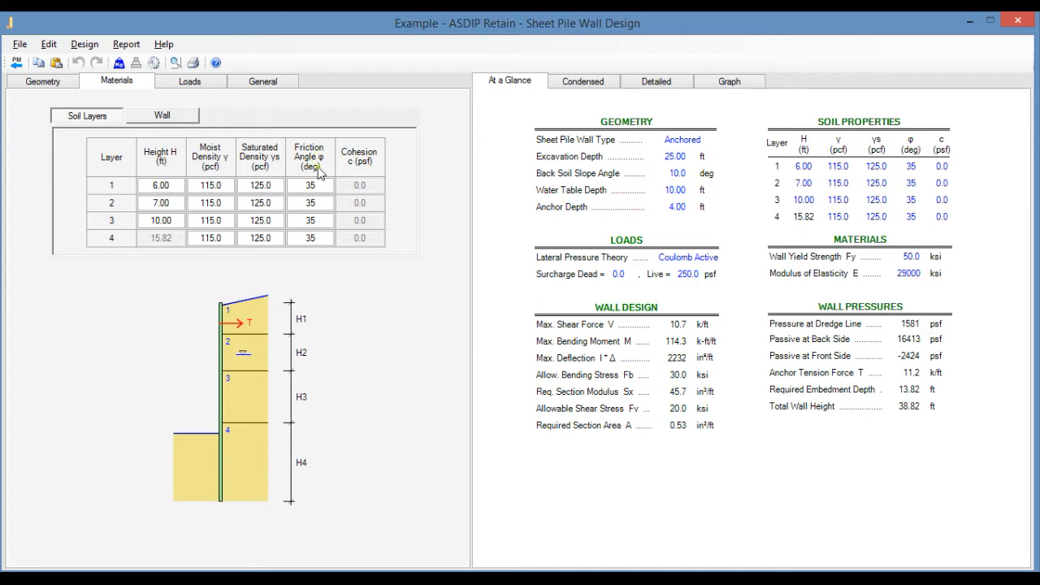
{"action": "mouse_move", "coordinate": [375, 165]}
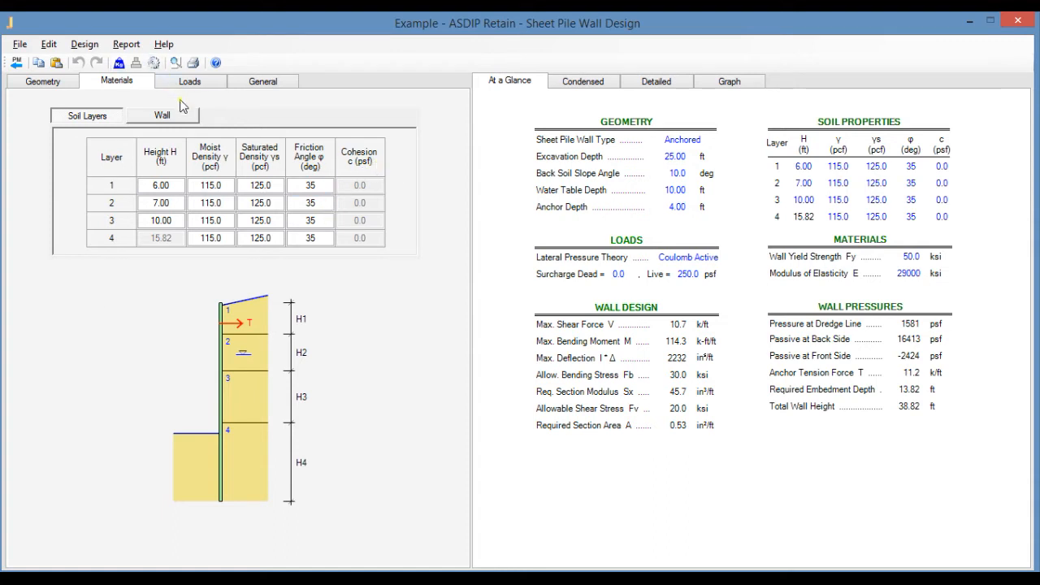
Display the Wall material properties: 50 ksi strength and 29000 ksi modulus
{"action": "left_click", "coordinate": [162, 115]}
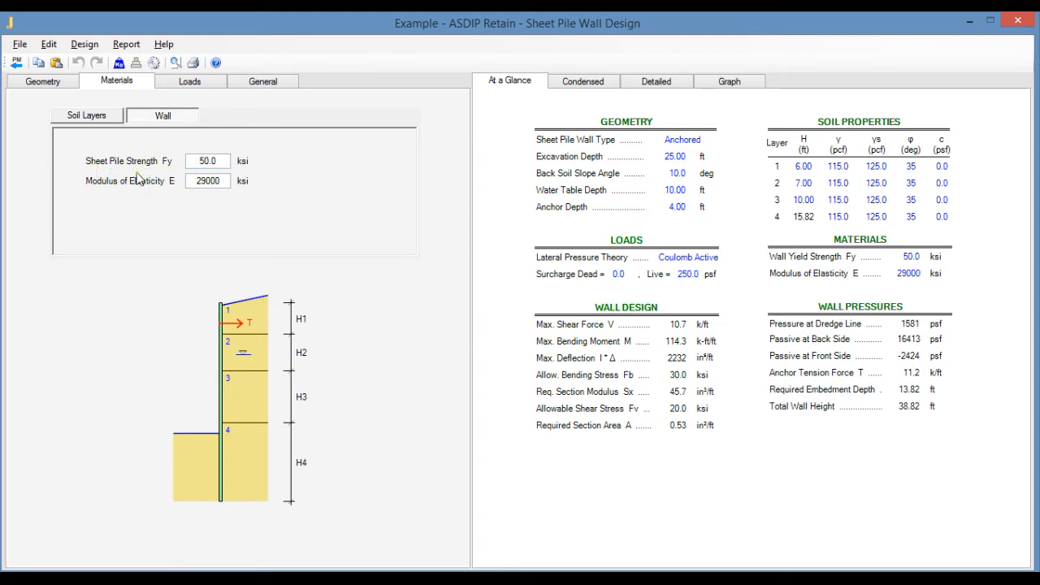
{"action": "mouse_move", "coordinate": [149, 189]}
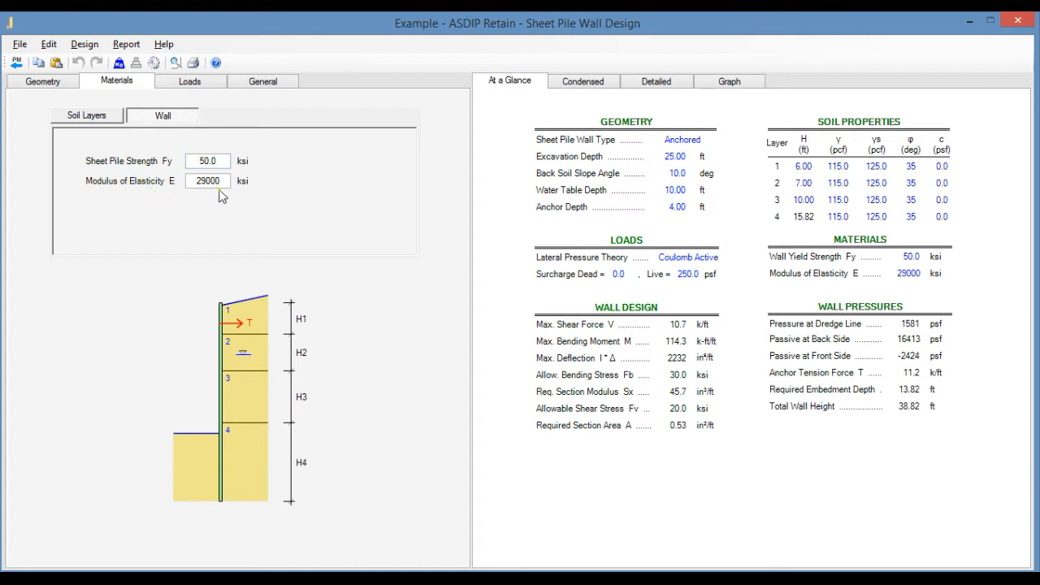
Switch the results panel to the Condensed summary with lateral coefficients and design codes
{"action": "left_click", "coordinate": [582, 81]}
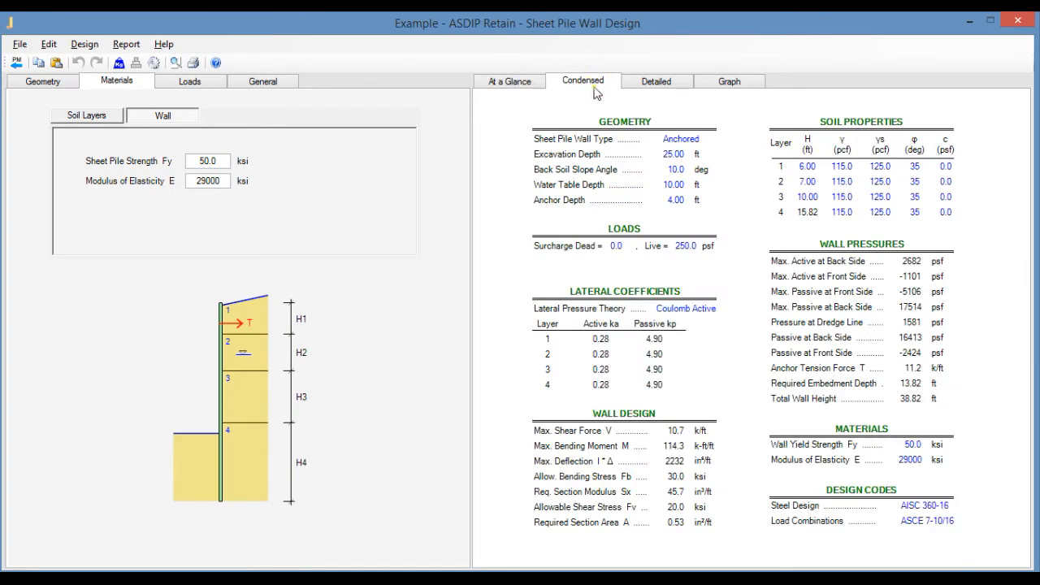
{"action": "mouse_move", "coordinate": [665, 262]}
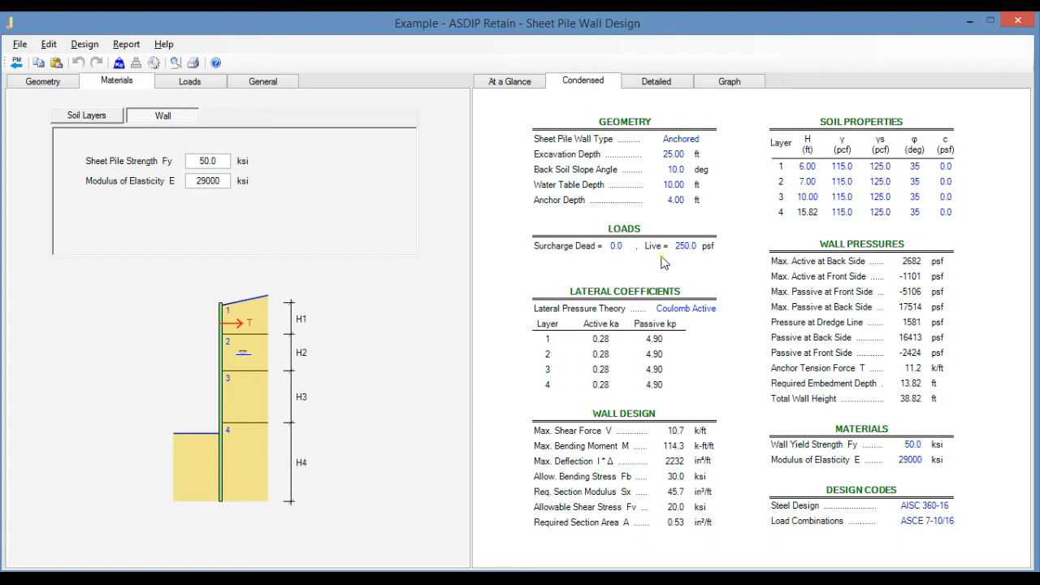
{"action": "mouse_move", "coordinate": [727, 267]}
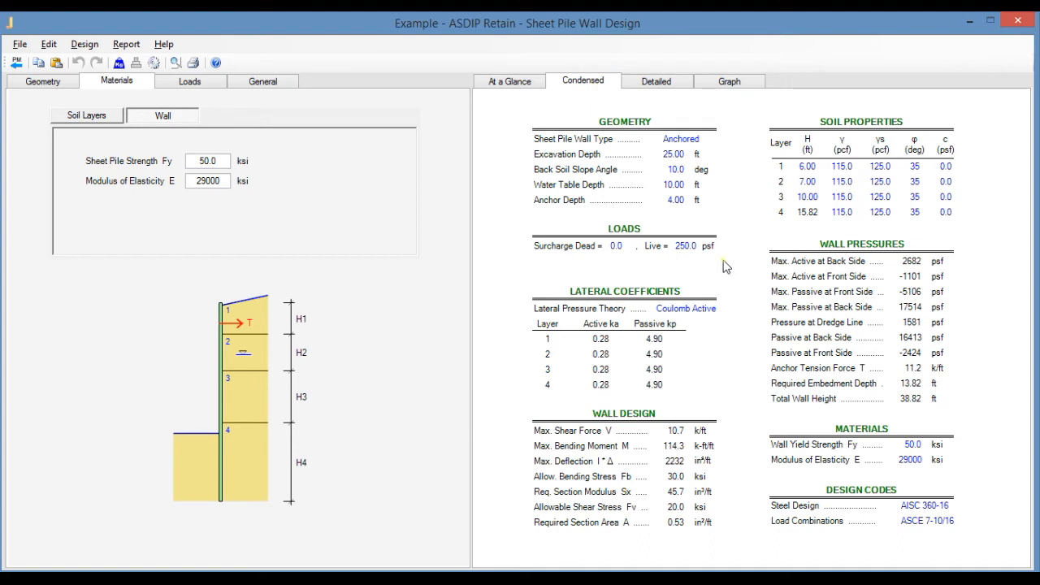
{"action": "mouse_move", "coordinate": [699, 311]}
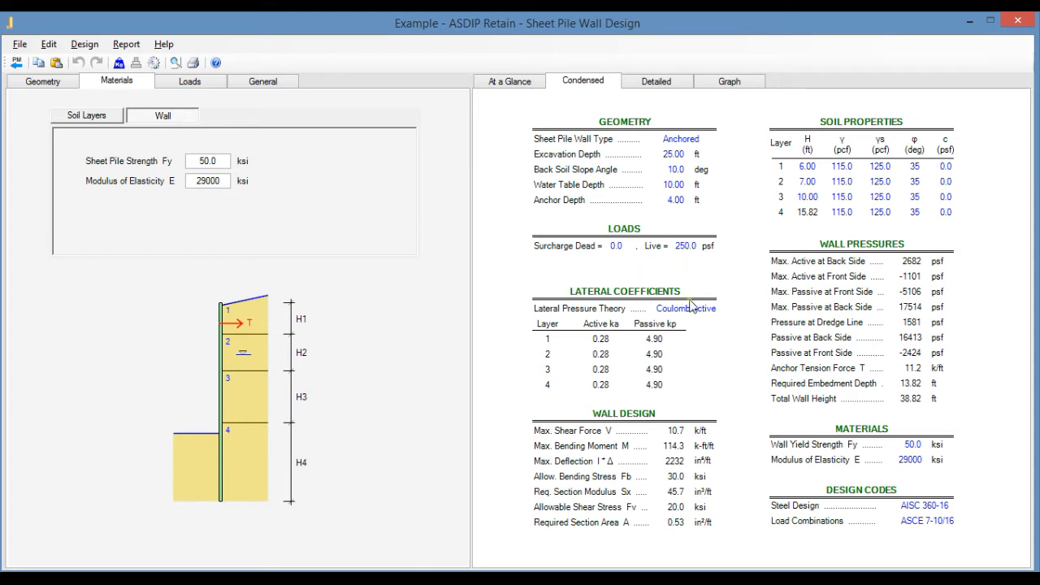
{"action": "mouse_move", "coordinate": [662, 315]}
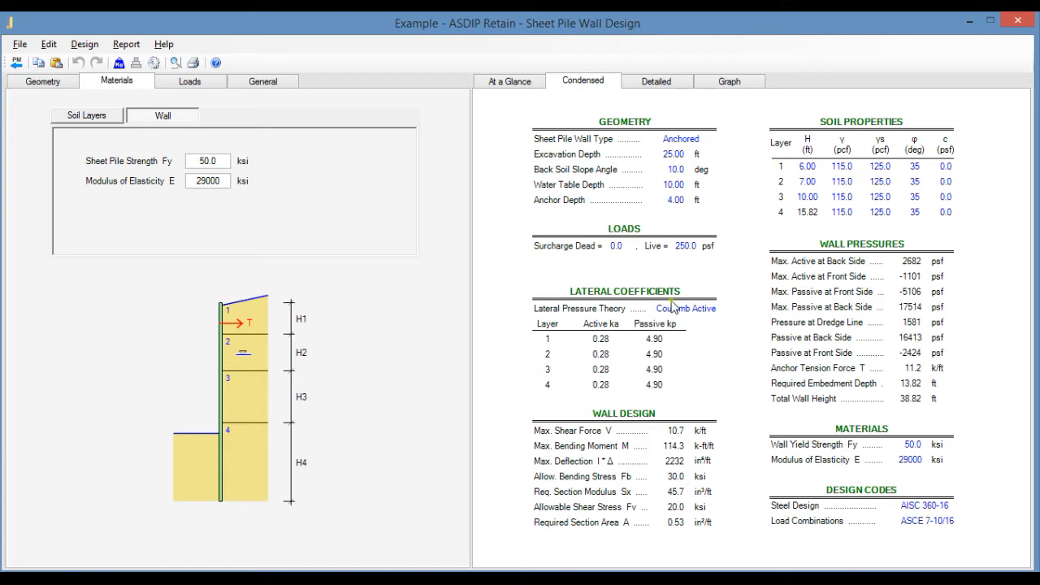
{"action": "mouse_move", "coordinate": [826, 295]}
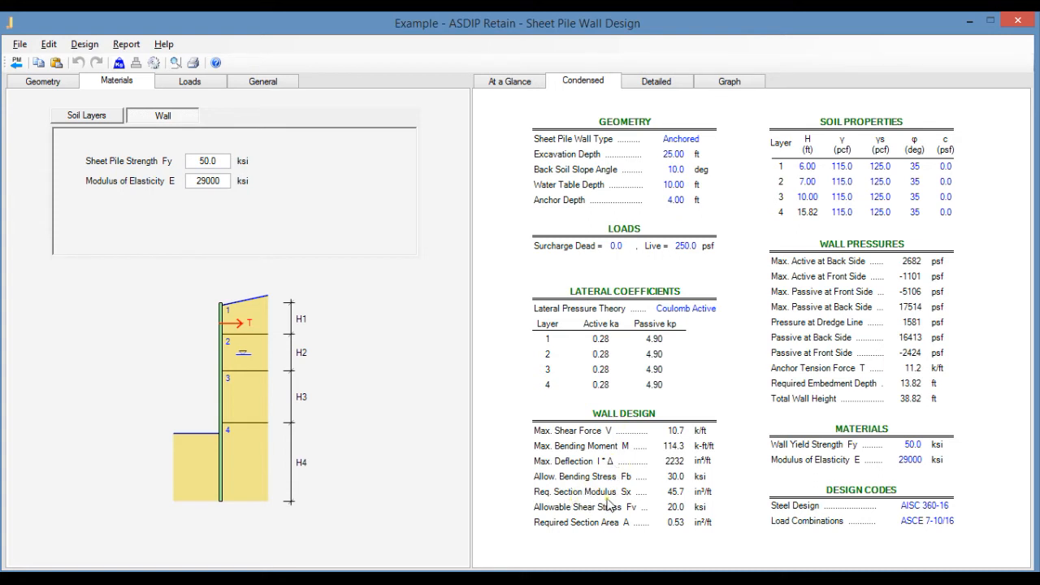
Go to the Loads settings and confirm Coulomb Active as the lateral pressure theory
{"action": "left_click", "coordinate": [189, 80]}
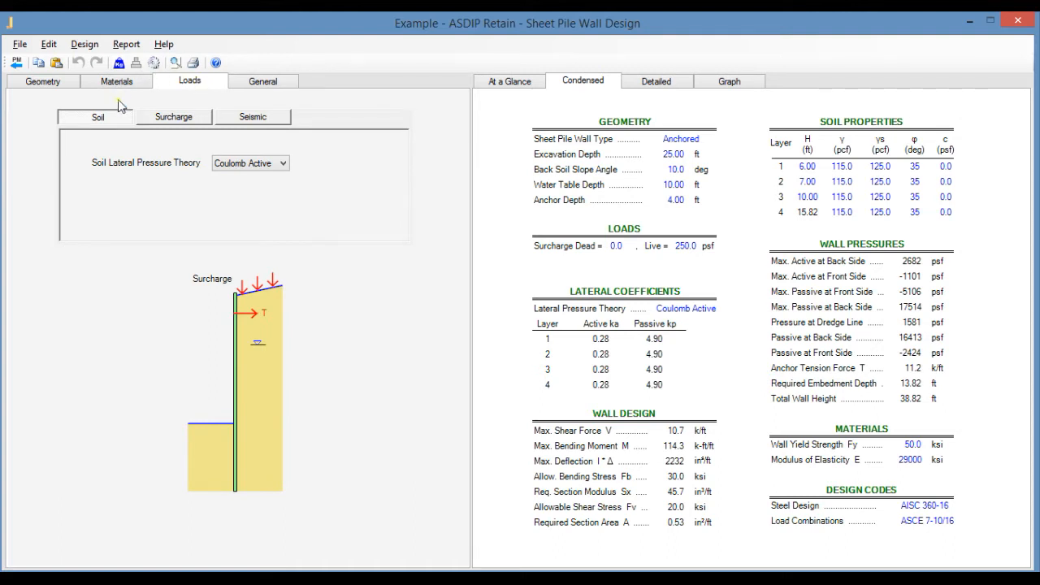
{"action": "mouse_move", "coordinate": [234, 173]}
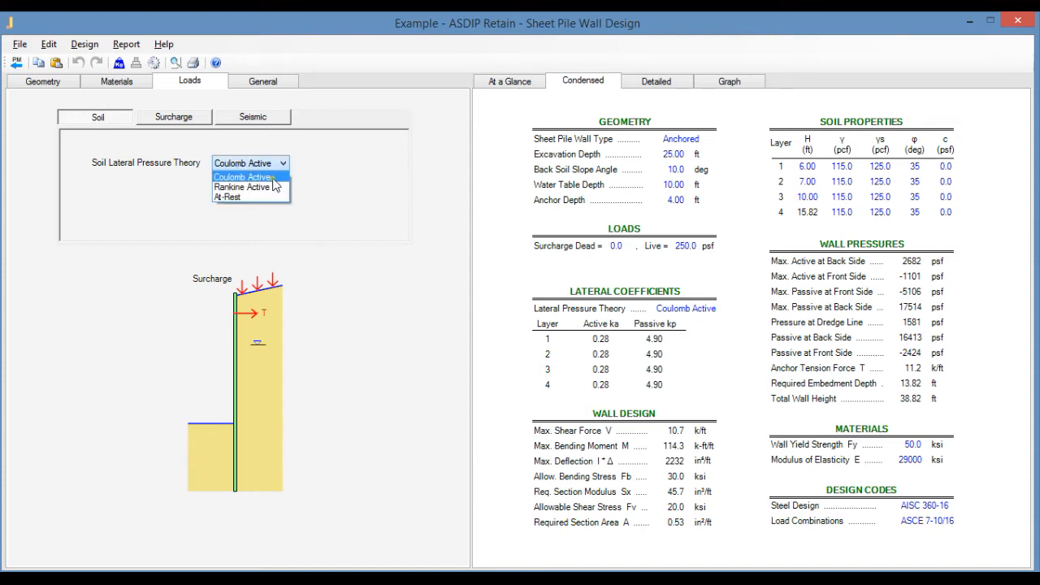
{"action": "mouse_move", "coordinate": [260, 201]}
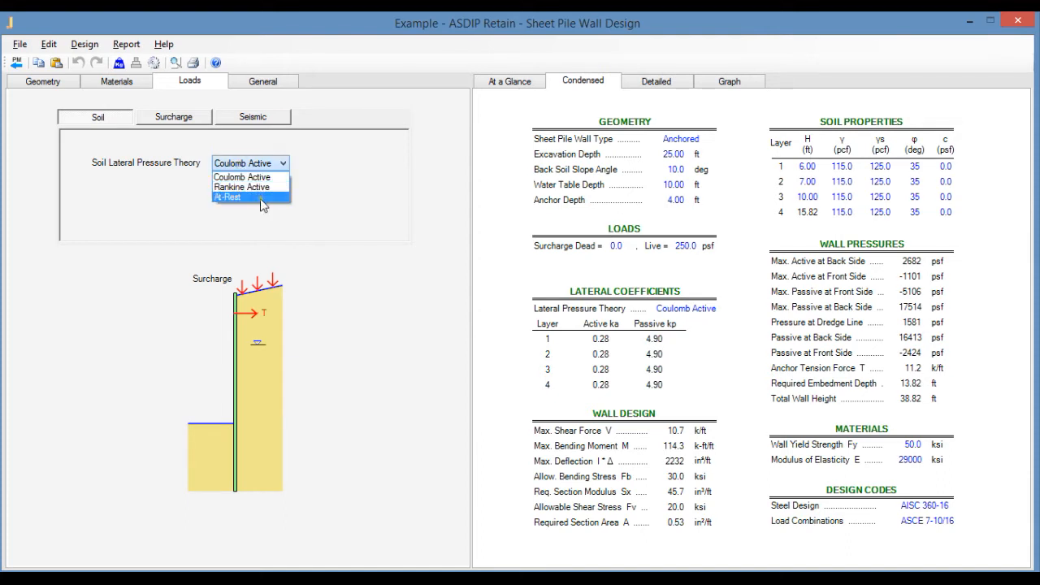
{"action": "left_click", "coordinate": [249, 177]}
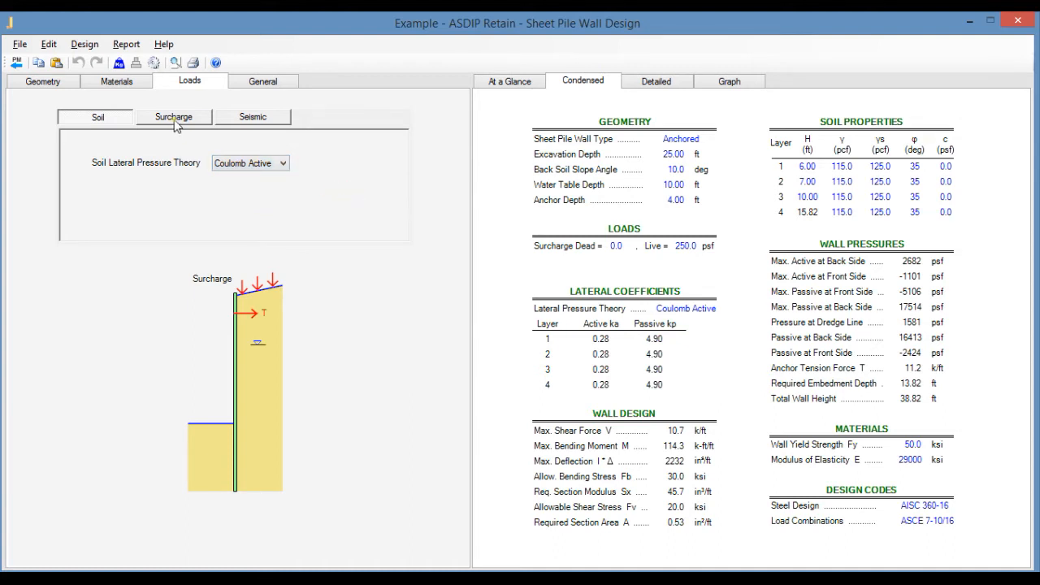
Show the Surcharge loads: 0.0 psf dead and 250.0 psf live uniform surcharge
{"action": "left_click", "coordinate": [173, 116]}
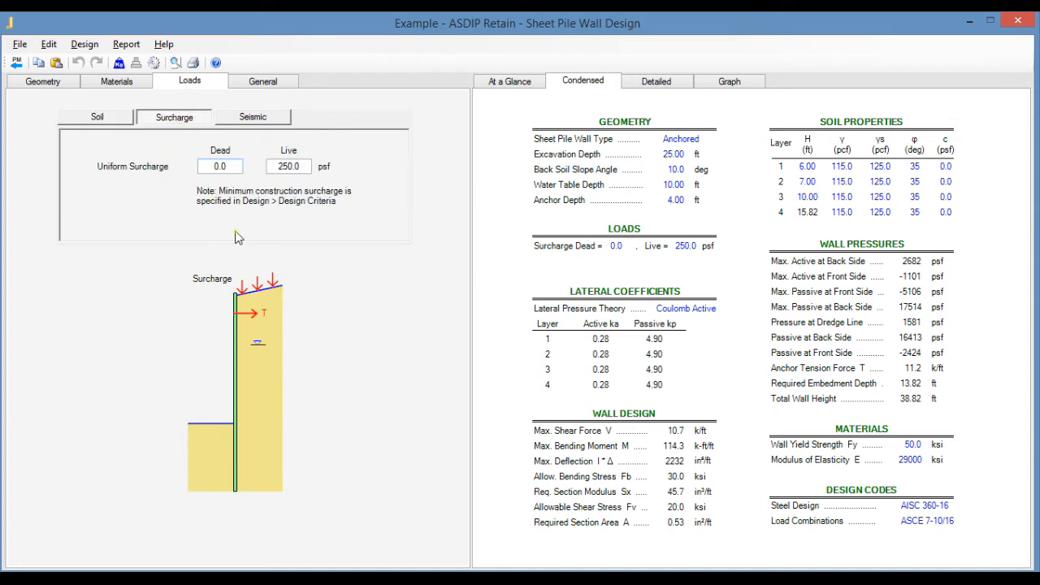
{"action": "mouse_move", "coordinate": [327, 180]}
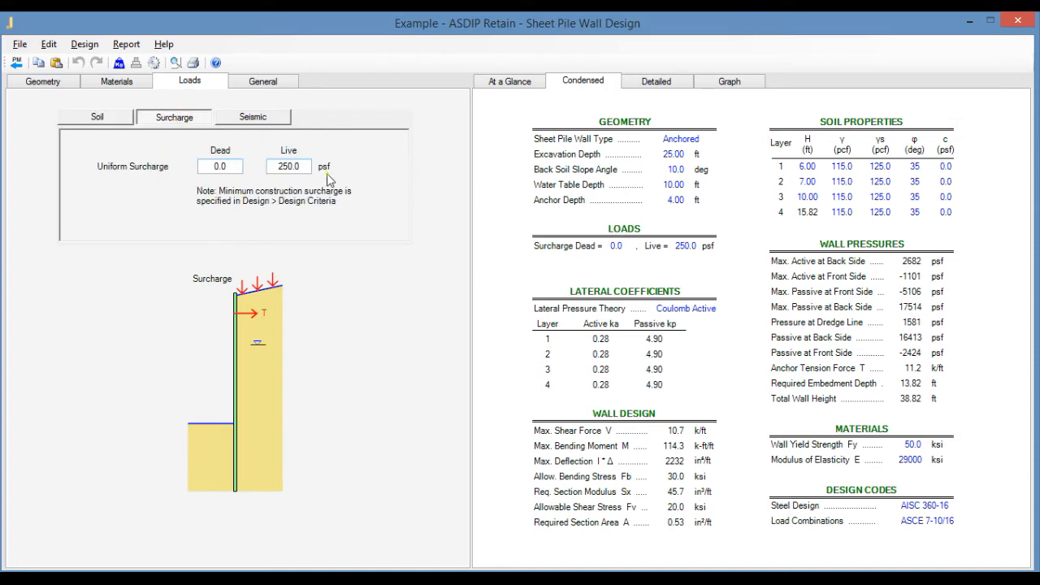
{"action": "left_click", "coordinate": [289, 166]}
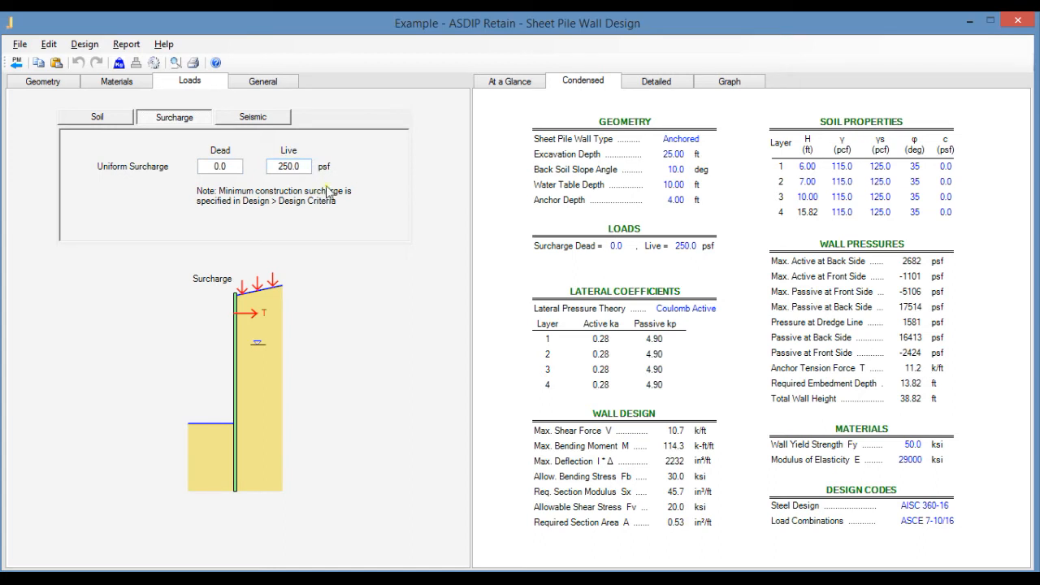
{"action": "mouse_move", "coordinate": [144, 106]}
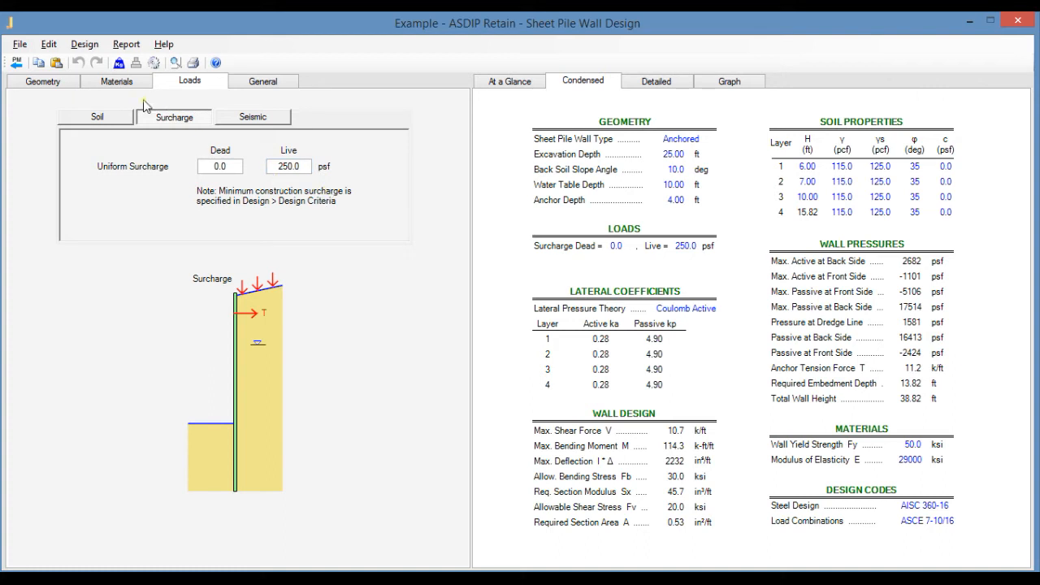
Open Design Criteria to view the 1.50 passive safety factor and 200.0 psf surcharge
{"action": "left_click", "coordinate": [154, 63]}
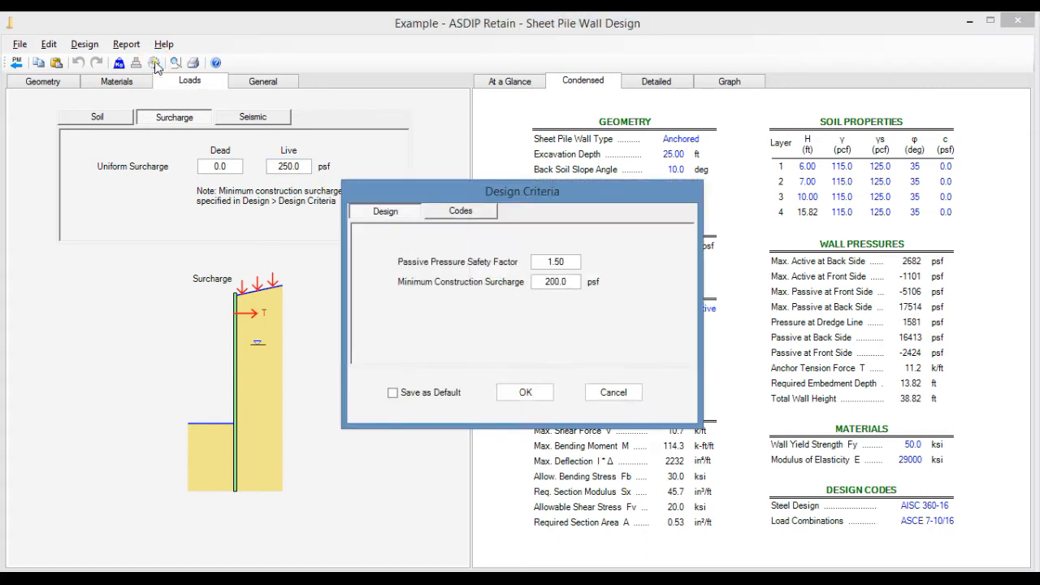
{"action": "mouse_move", "coordinate": [424, 301]}
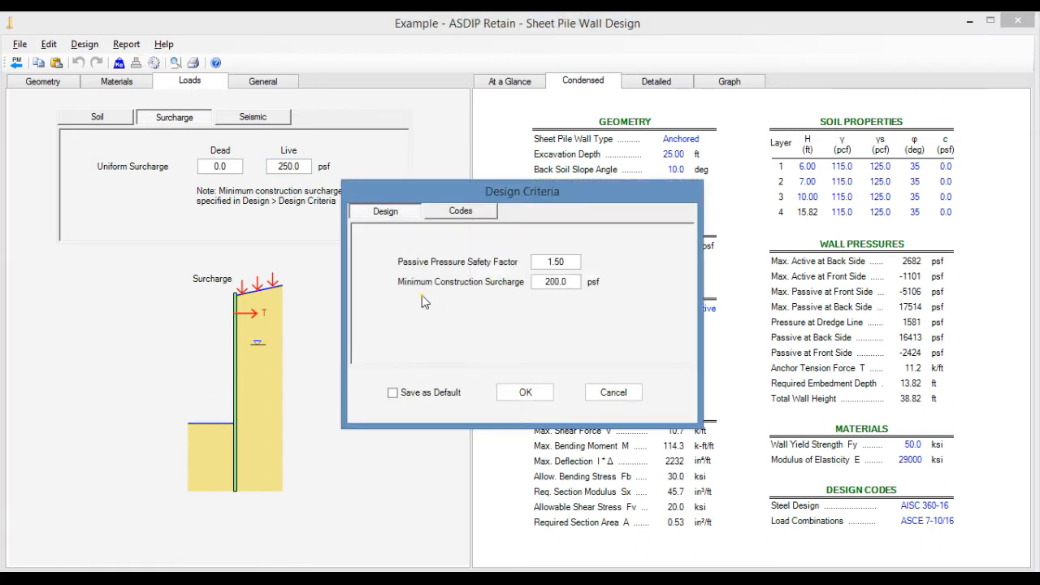
{"action": "left_click", "coordinate": [555, 281]}
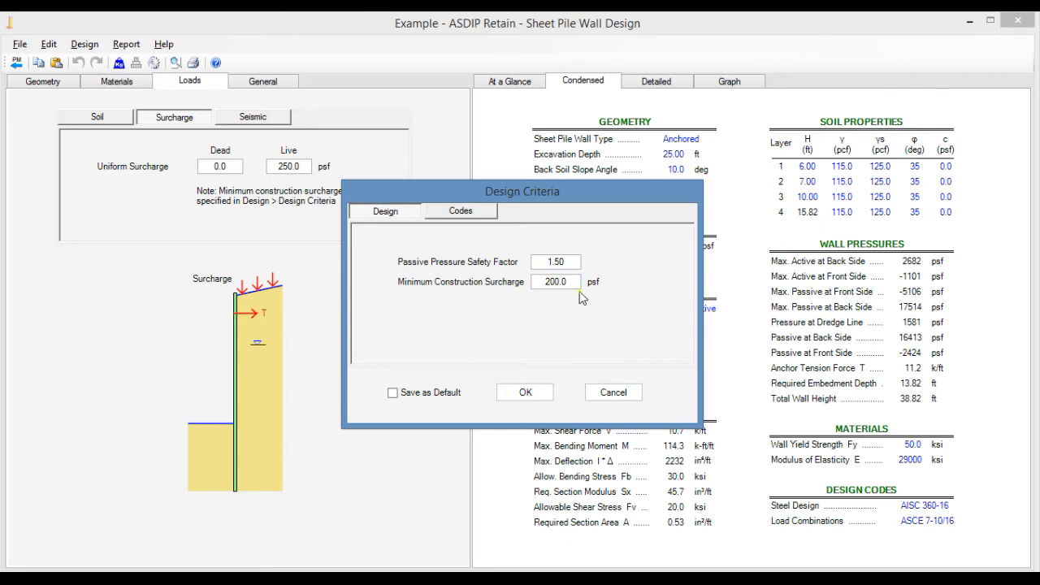
{"action": "mouse_move", "coordinate": [597, 290]}
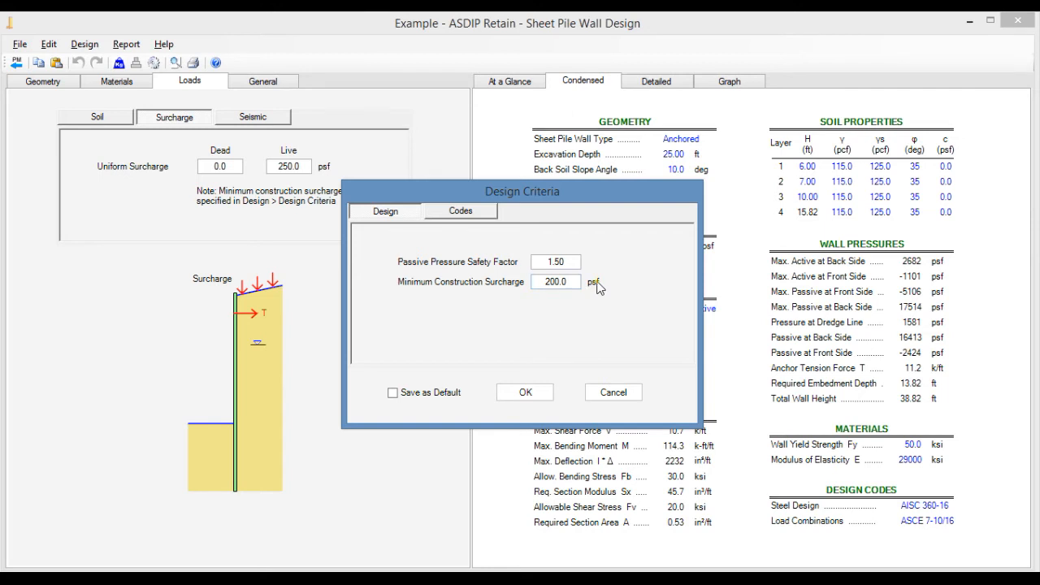
Close Design Criteria and scroll the Detailed results through pressures, shear, moment and deflection
{"action": "left_click", "coordinate": [658, 81]}
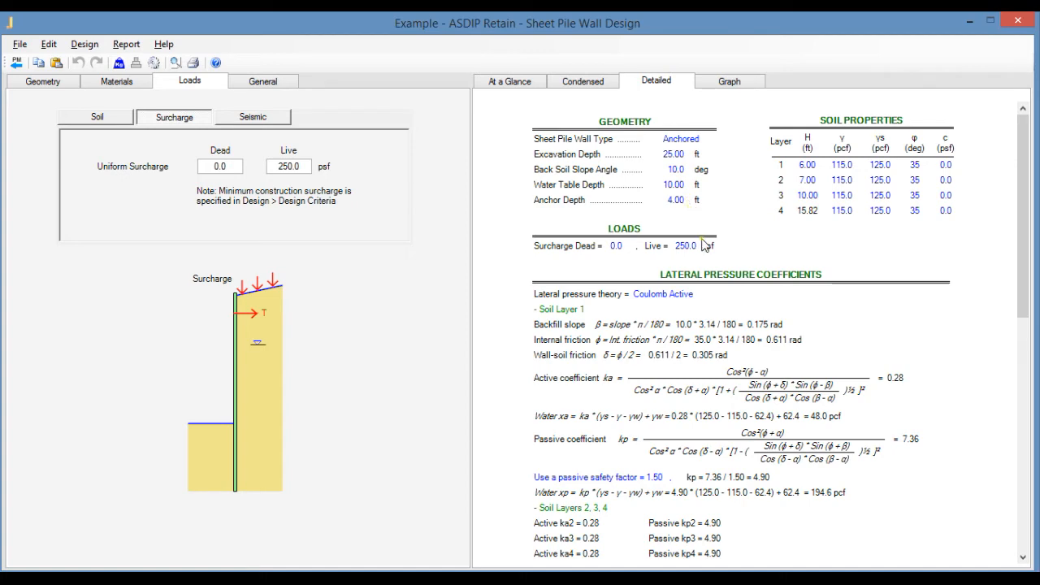
{"action": "scroll", "scroll_direction": "down", "scroll_amount": 3}
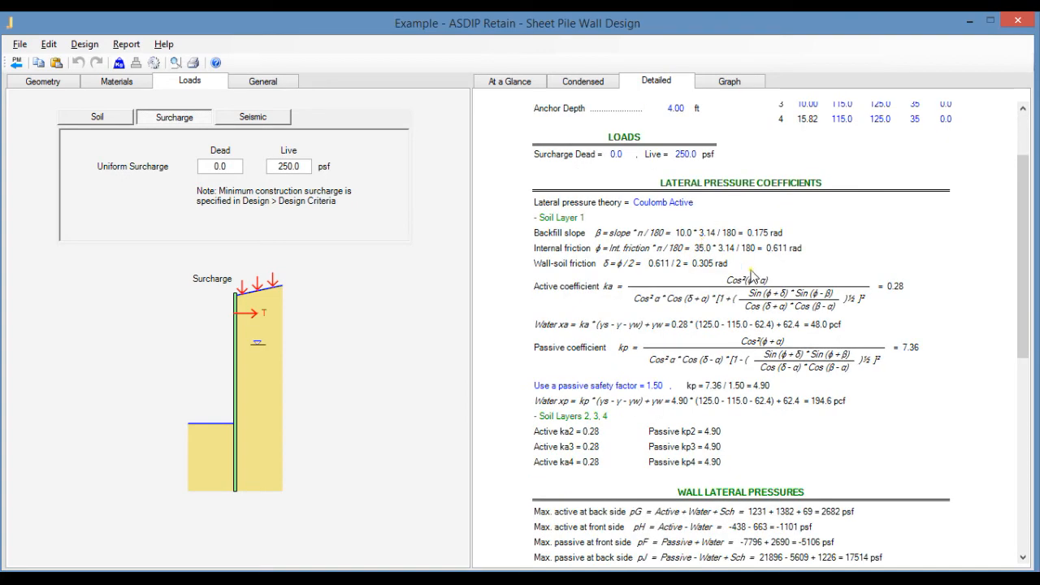
{"action": "scroll", "scroll_direction": "down", "scroll_amount": 3}
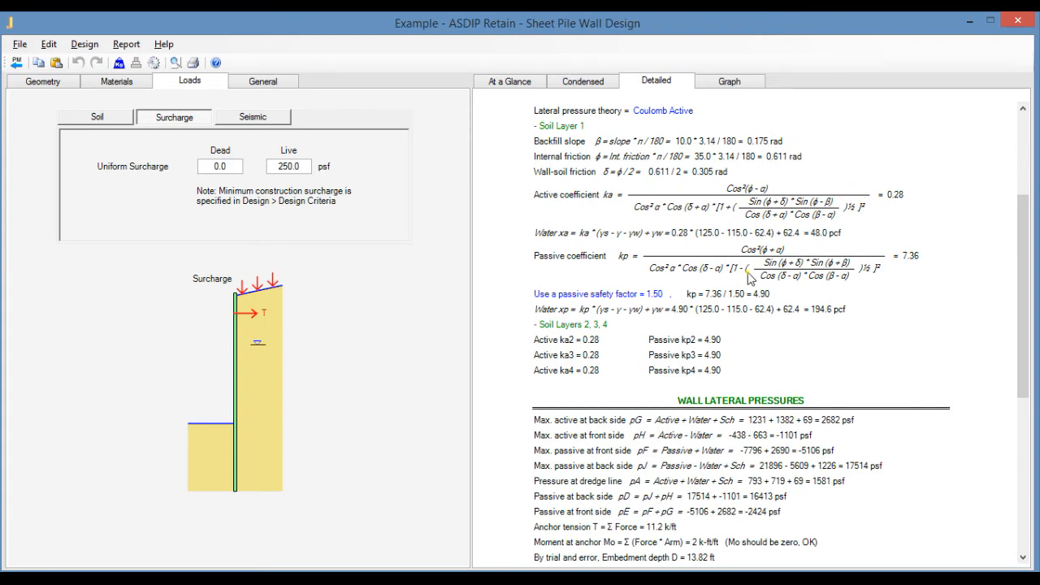
{"action": "scroll", "scroll_direction": "down", "scroll_amount": 3}
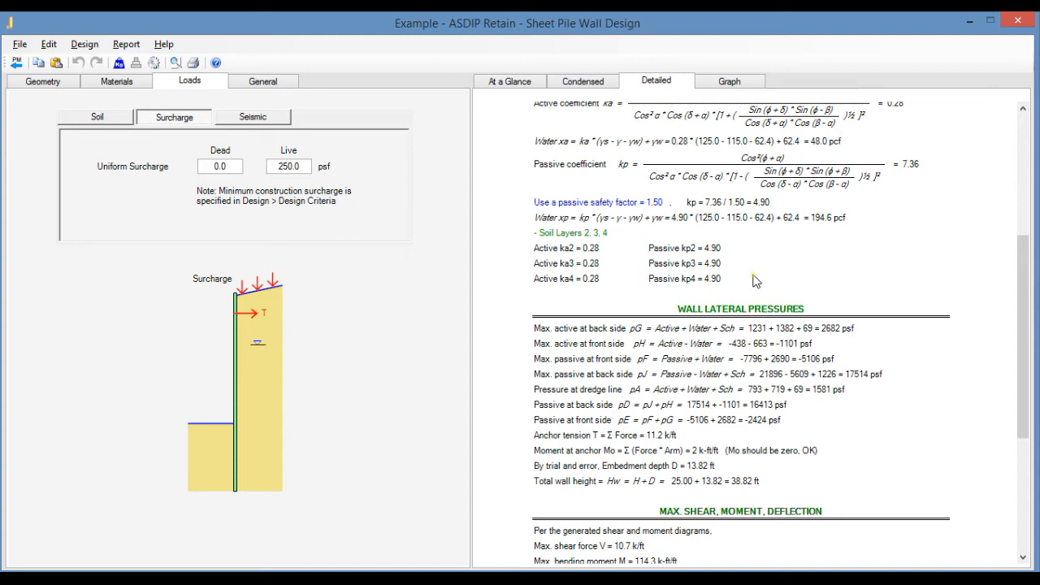
{"action": "scroll", "scroll_direction": "down", "scroll_amount": 3}
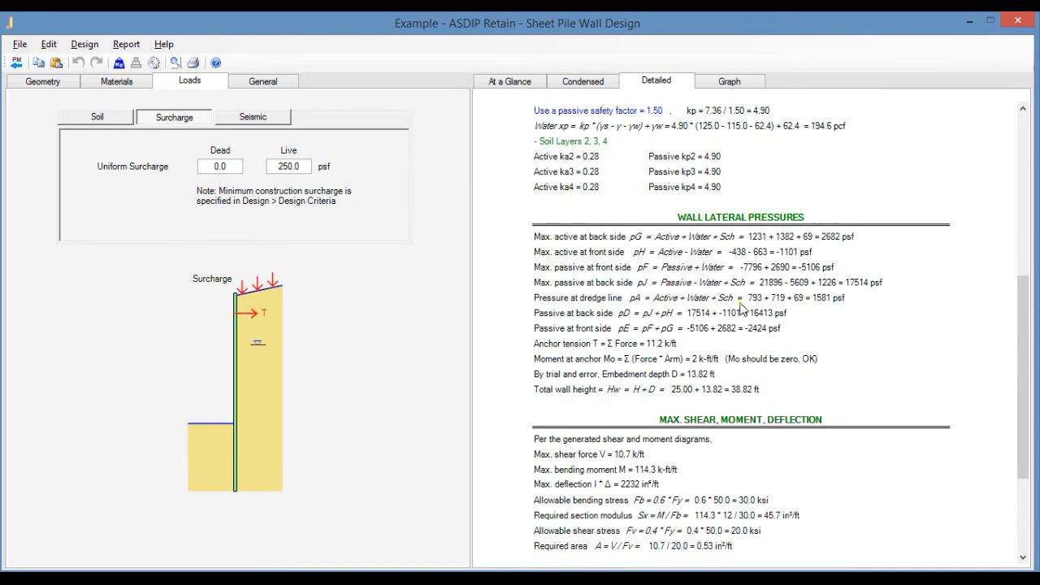
{"action": "mouse_move", "coordinate": [708, 88]}
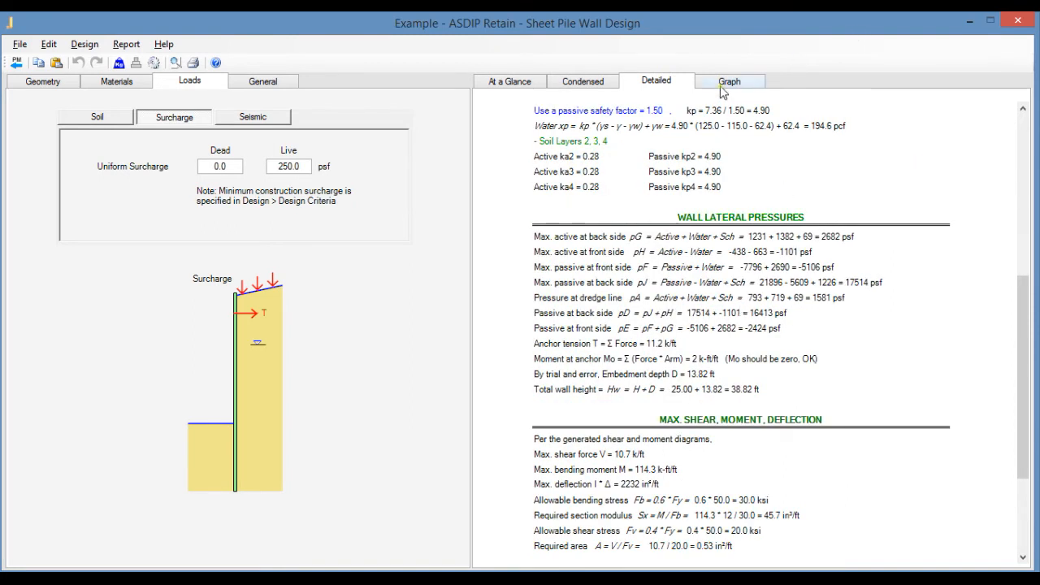
{"action": "left_click", "coordinate": [730, 80]}
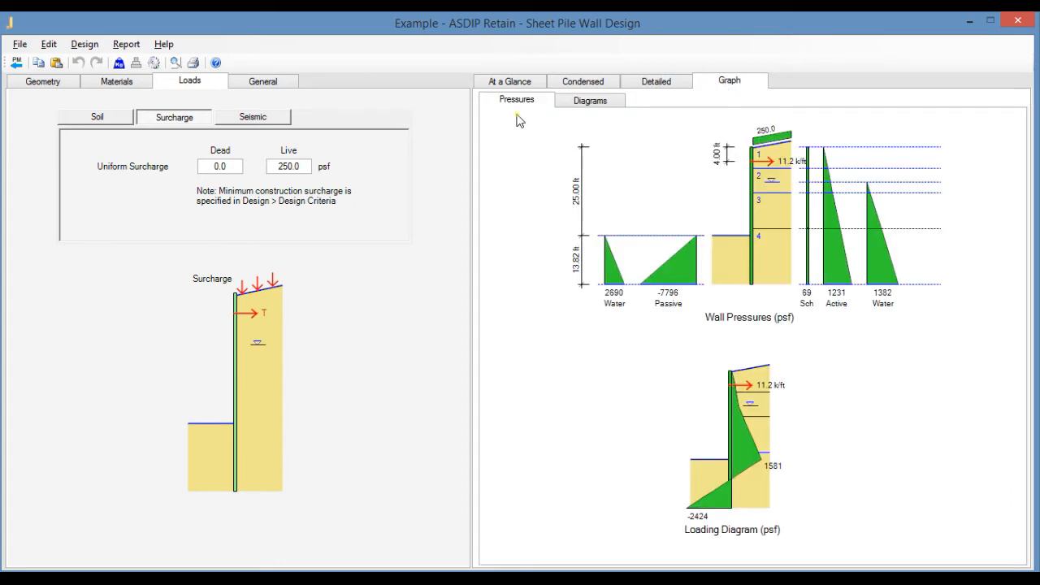
{"action": "mouse_move", "coordinate": [805, 209]}
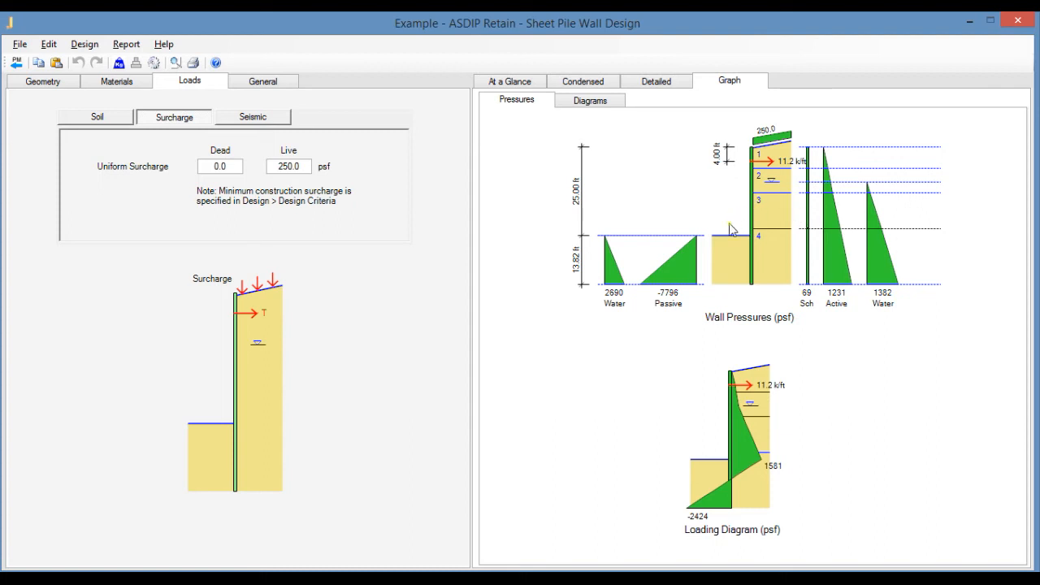
{"action": "mouse_move", "coordinate": [811, 210]}
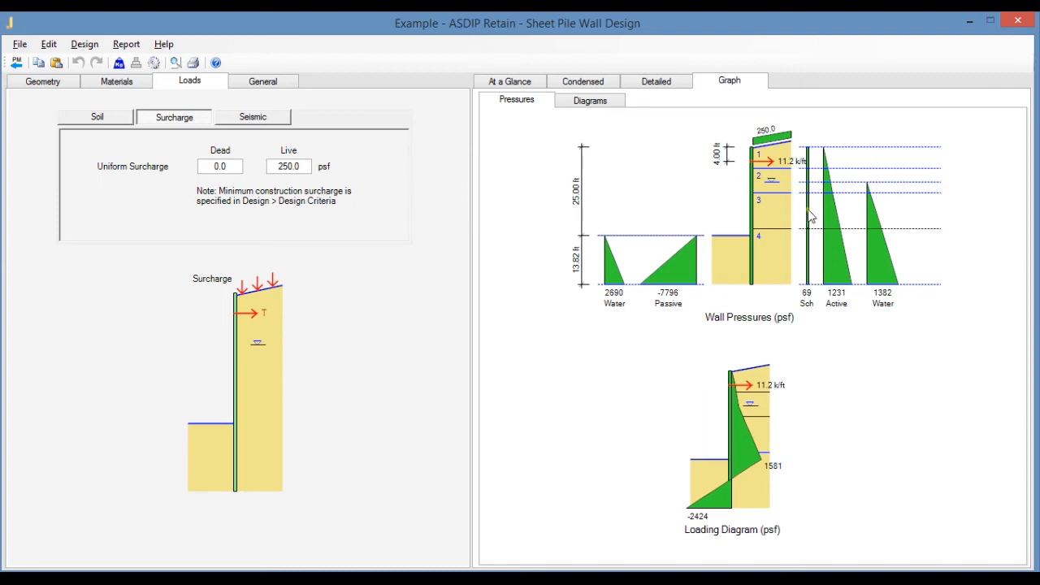
{"action": "mouse_move", "coordinate": [840, 252]}
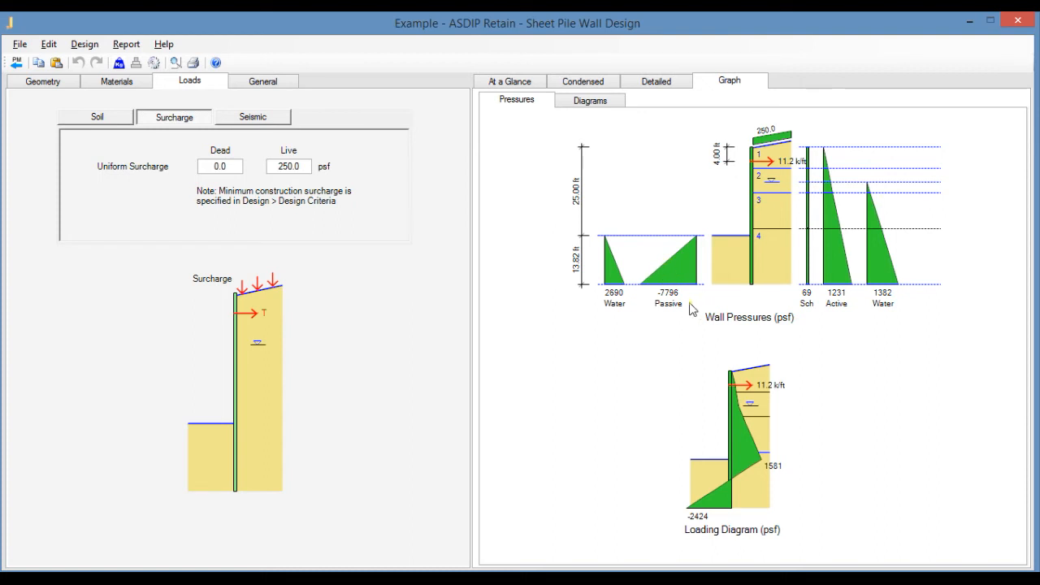
{"action": "mouse_move", "coordinate": [774, 507]}
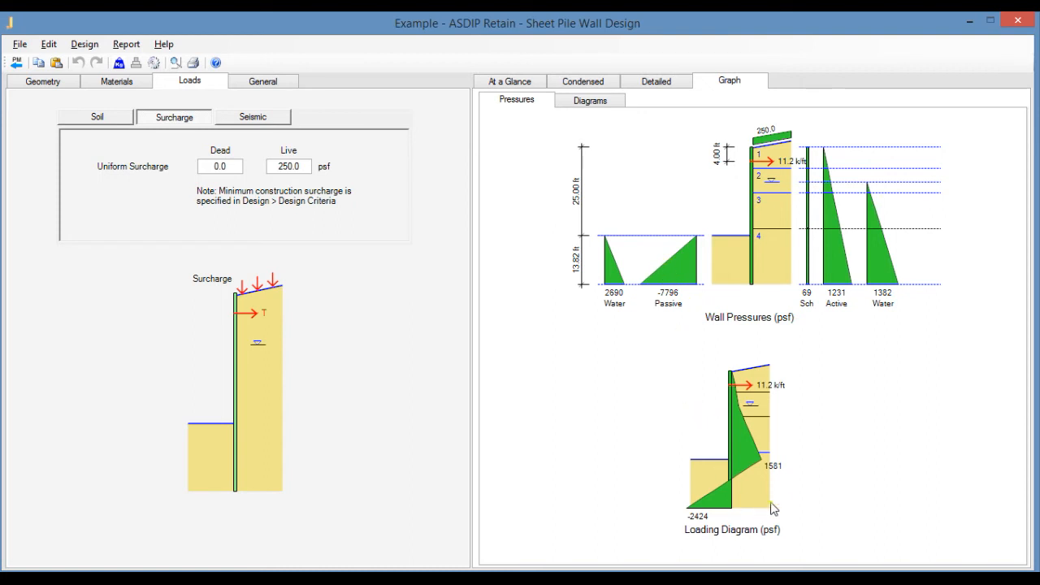
{"action": "mouse_move", "coordinate": [820, 465]}
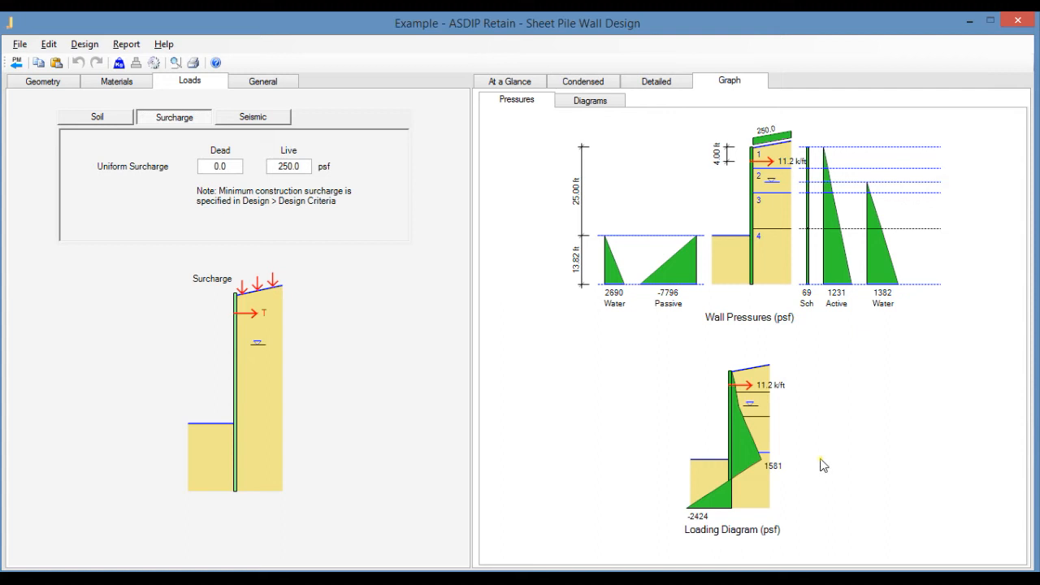
{"action": "mouse_move", "coordinate": [780, 324]}
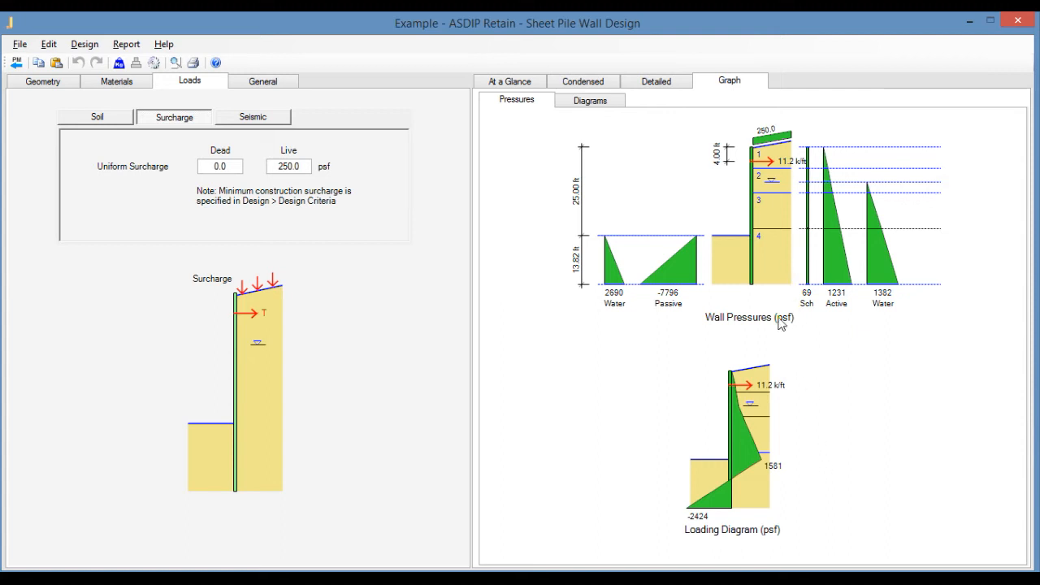
{"action": "mouse_move", "coordinate": [807, 320]}
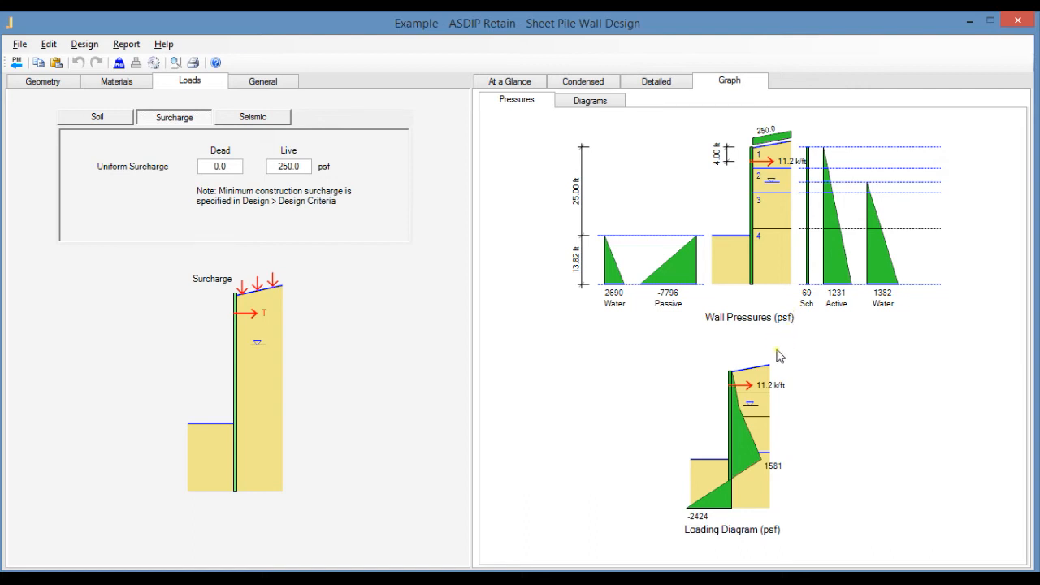
{"action": "mouse_move", "coordinate": [769, 323]}
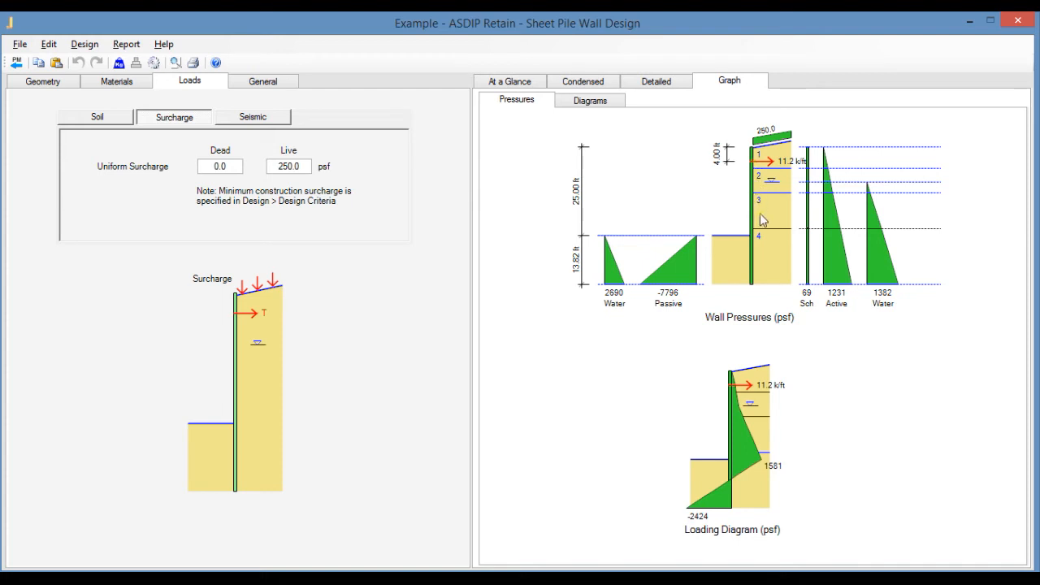
{"action": "mouse_move", "coordinate": [777, 245]}
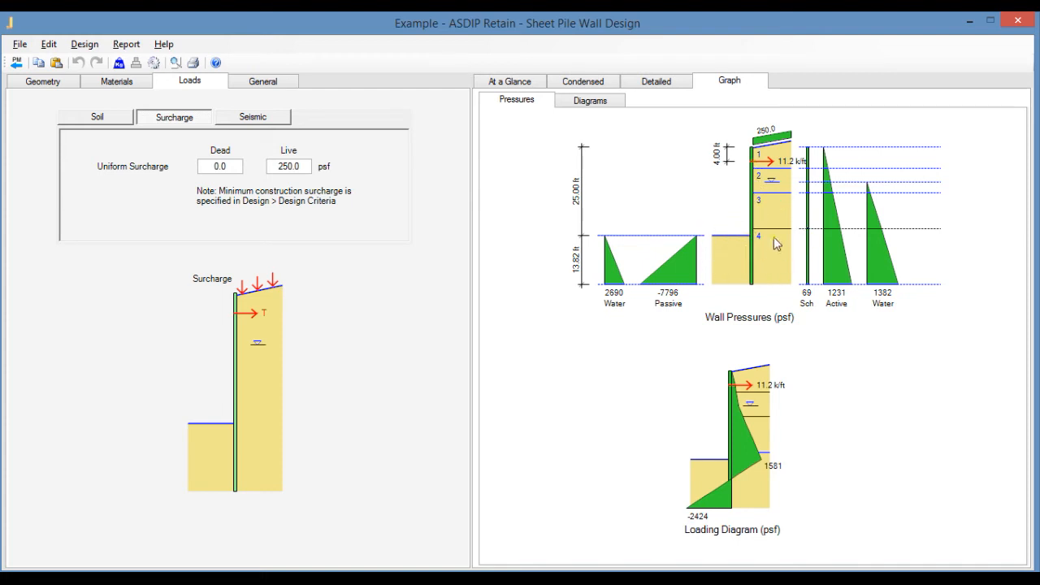
{"action": "mouse_move", "coordinate": [747, 186]}
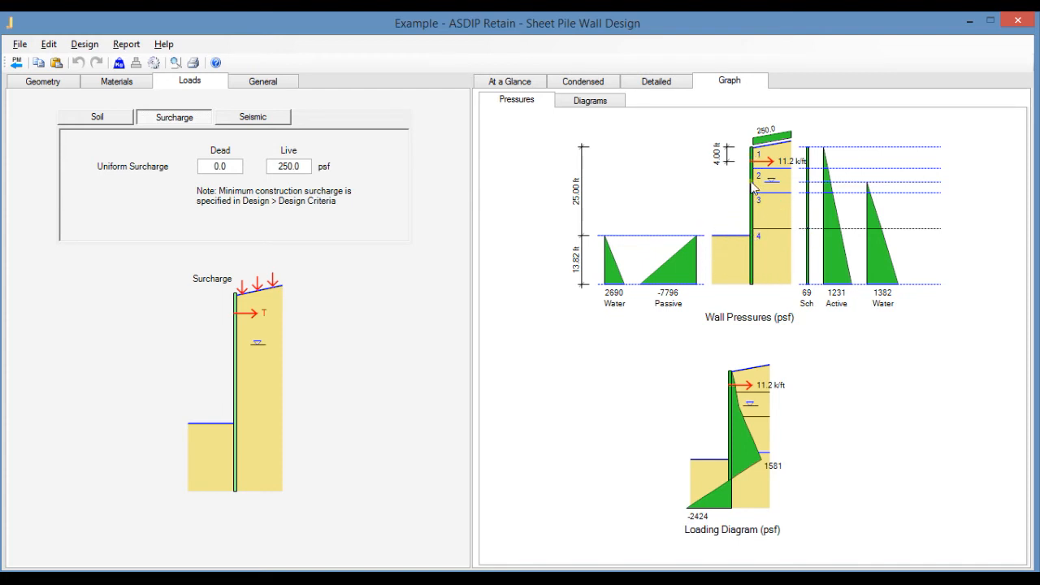
{"action": "mouse_move", "coordinate": [754, 291]}
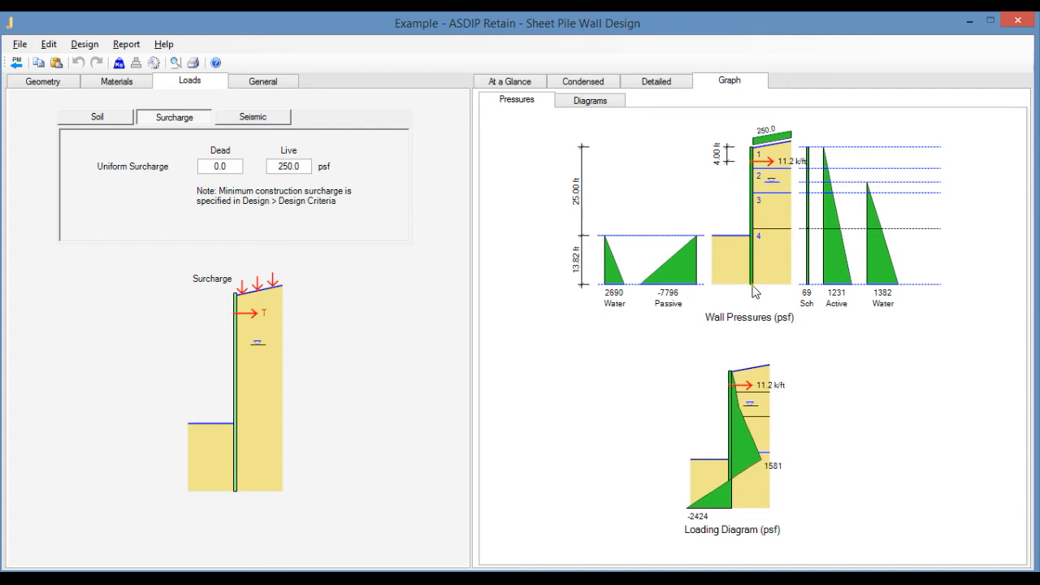
{"action": "mouse_move", "coordinate": [775, 323]}
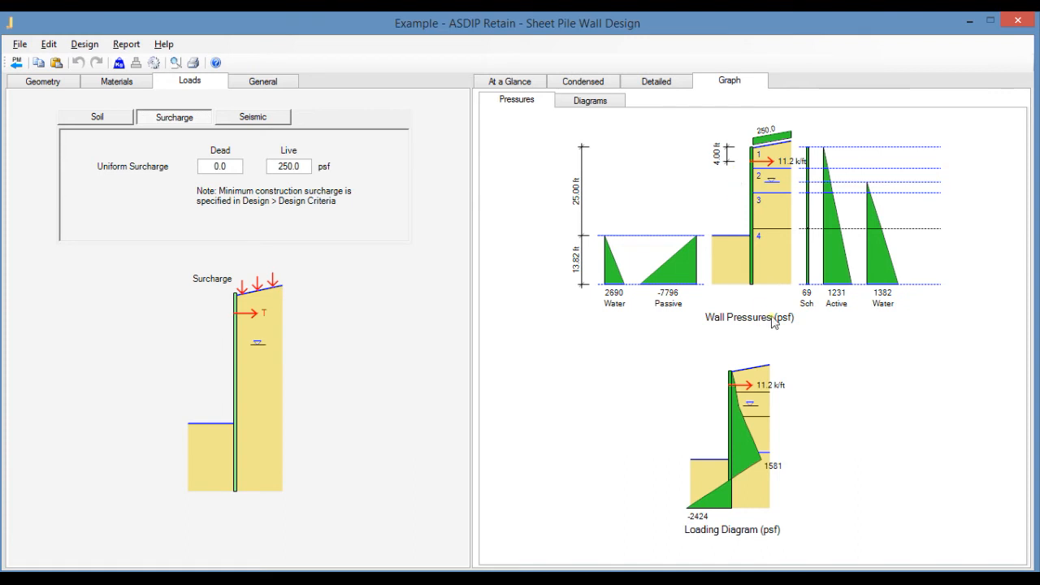
{"action": "mouse_move", "coordinate": [747, 241]}
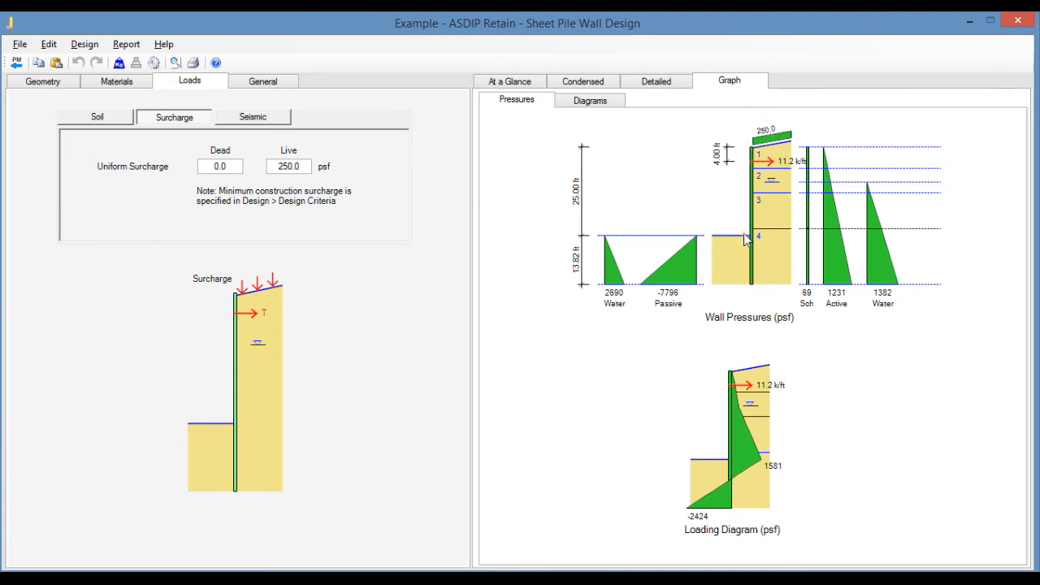
Show the Diagrams graphs, with shear peaking at 10.7 k/ft and moment at 114.3 k-ft/ft
{"action": "left_click", "coordinate": [588, 99]}
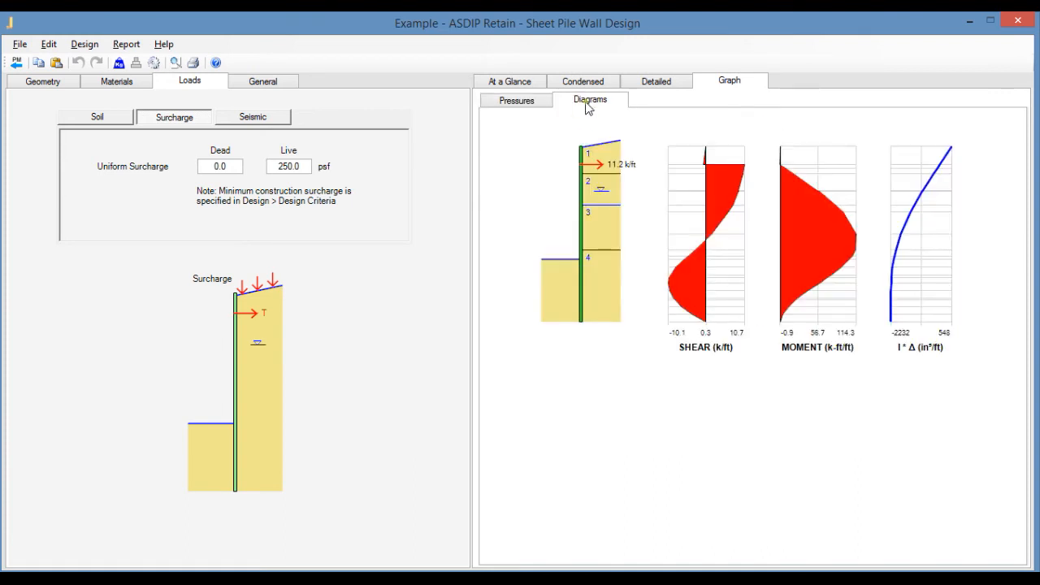
{"action": "mouse_move", "coordinate": [690, 221]}
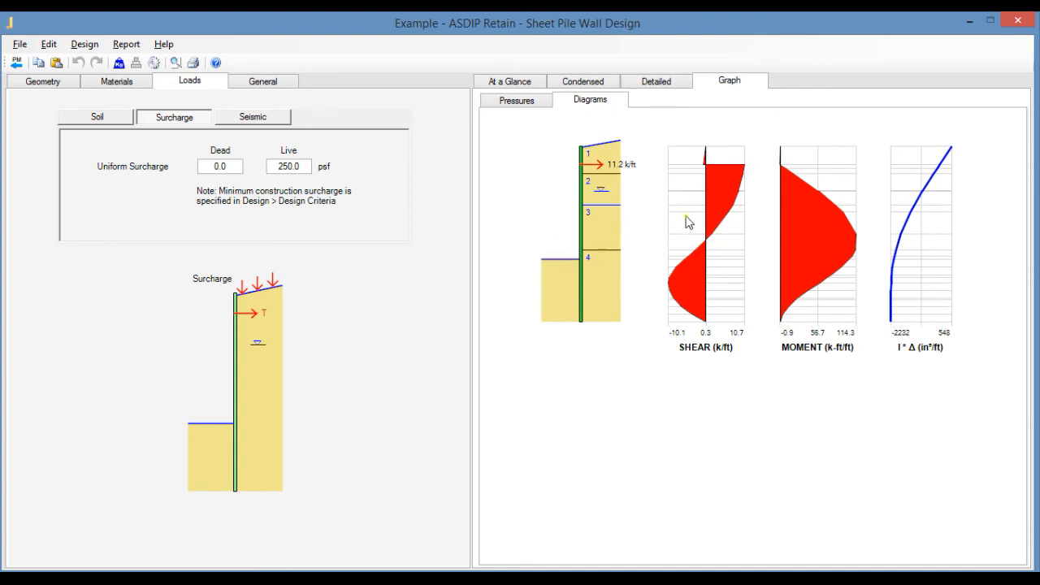
{"action": "mouse_move", "coordinate": [815, 221]}
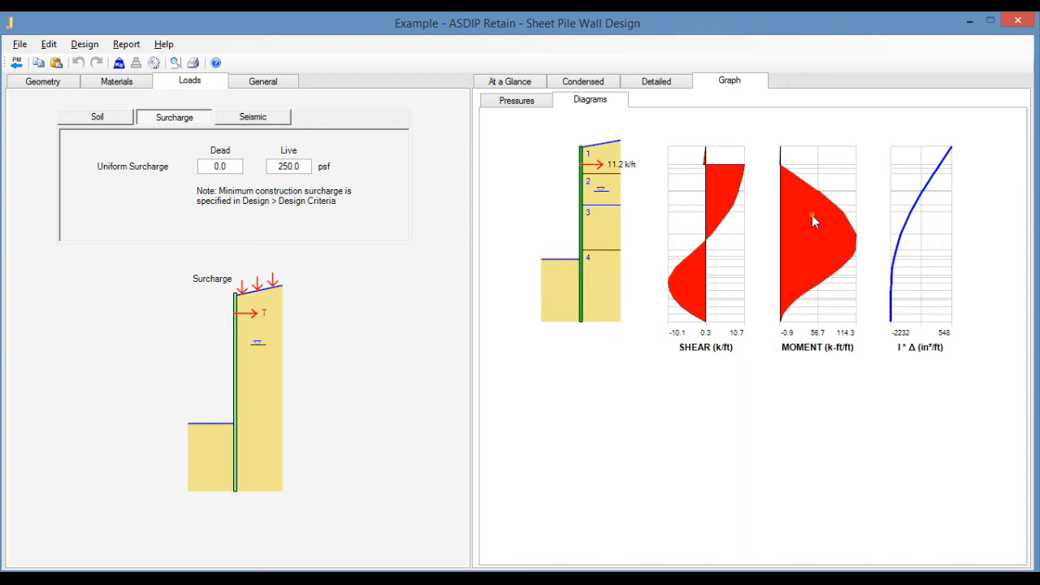
{"action": "mouse_move", "coordinate": [837, 213]}
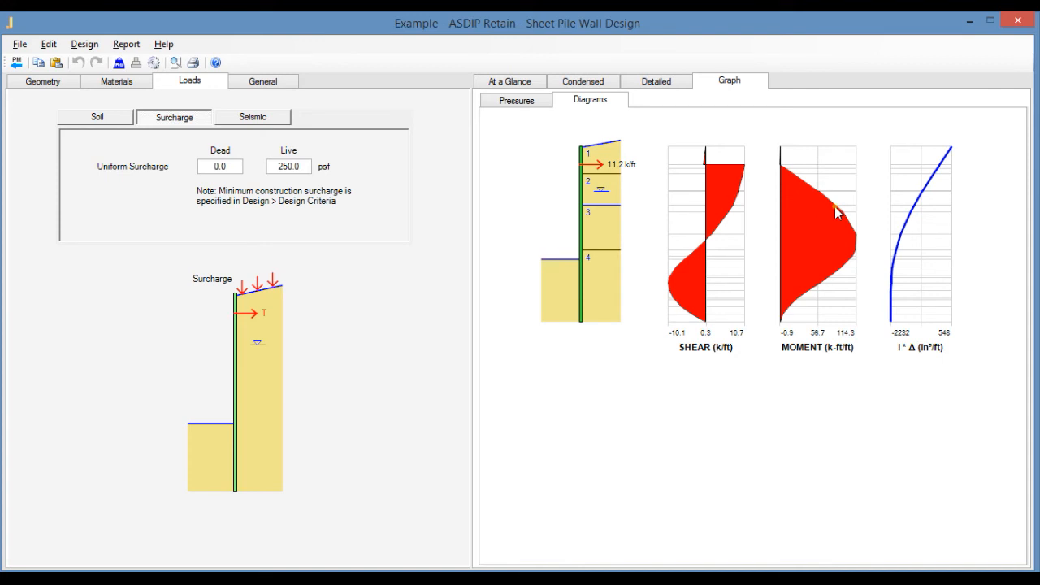
{"action": "mouse_move", "coordinate": [937, 192]}
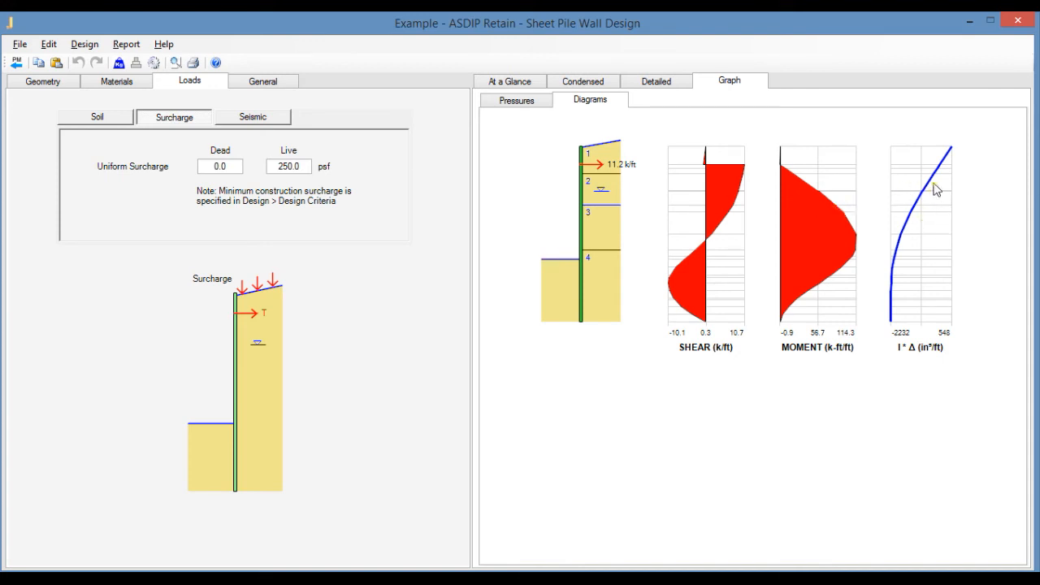
{"action": "mouse_move", "coordinate": [952, 153]}
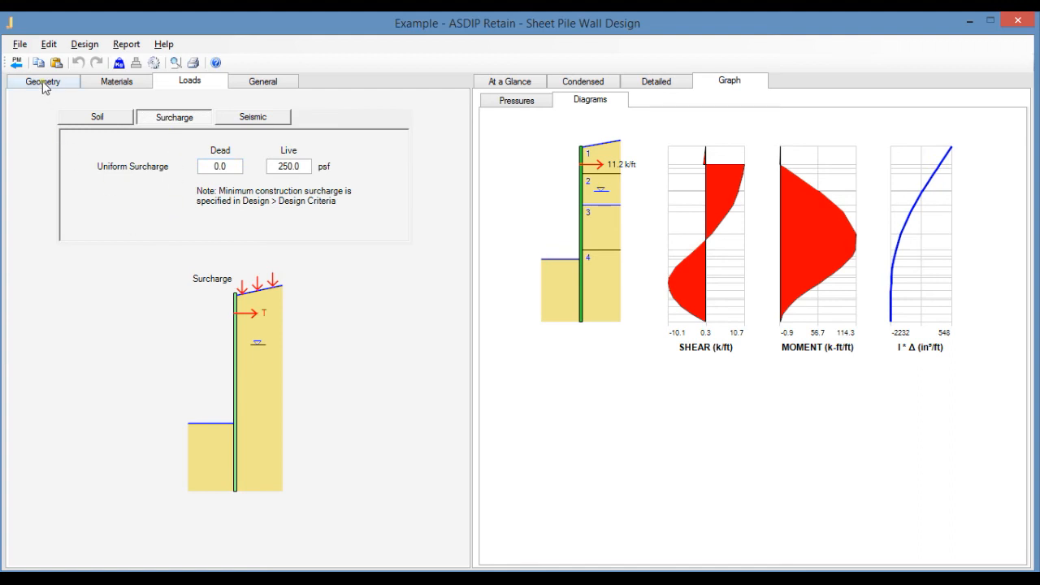
Set the wall type to Cantilever and the excavation depth to 15 ft
{"action": "left_click", "coordinate": [43, 81]}
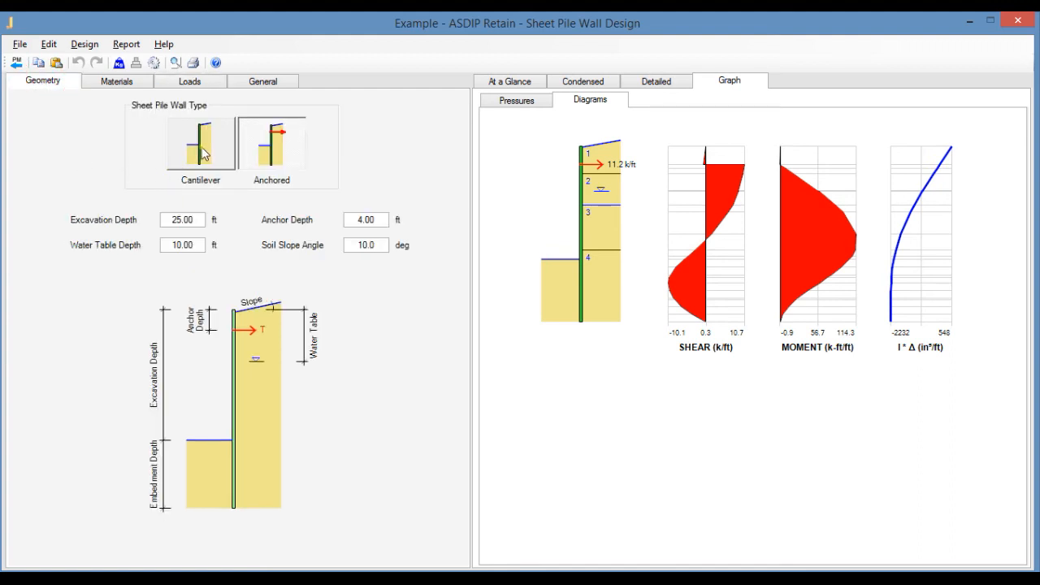
{"action": "left_click", "coordinate": [200, 144]}
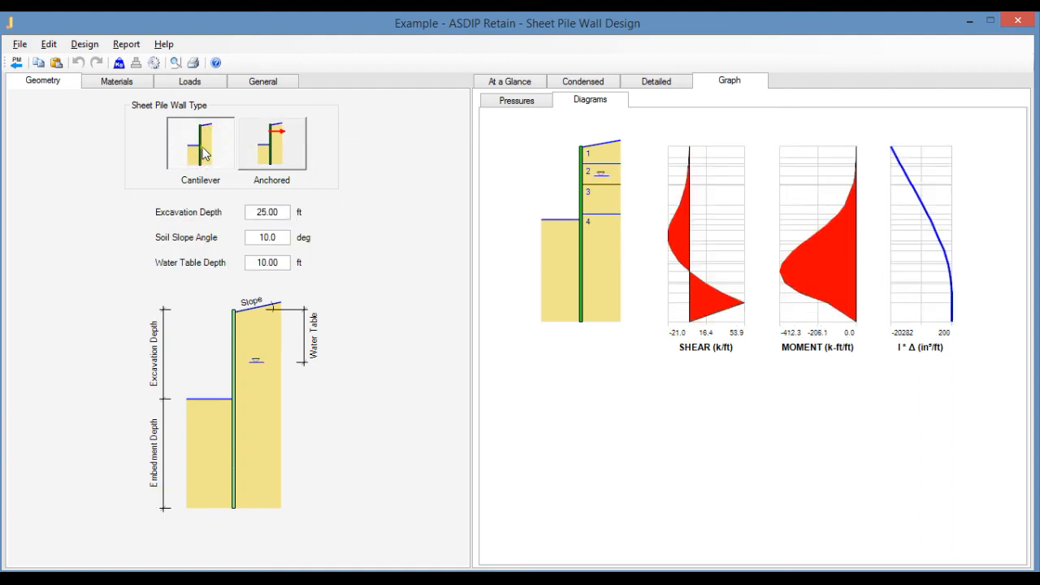
{"action": "left_click", "coordinate": [274, 213]}
{"action": "type", "text": "15"}
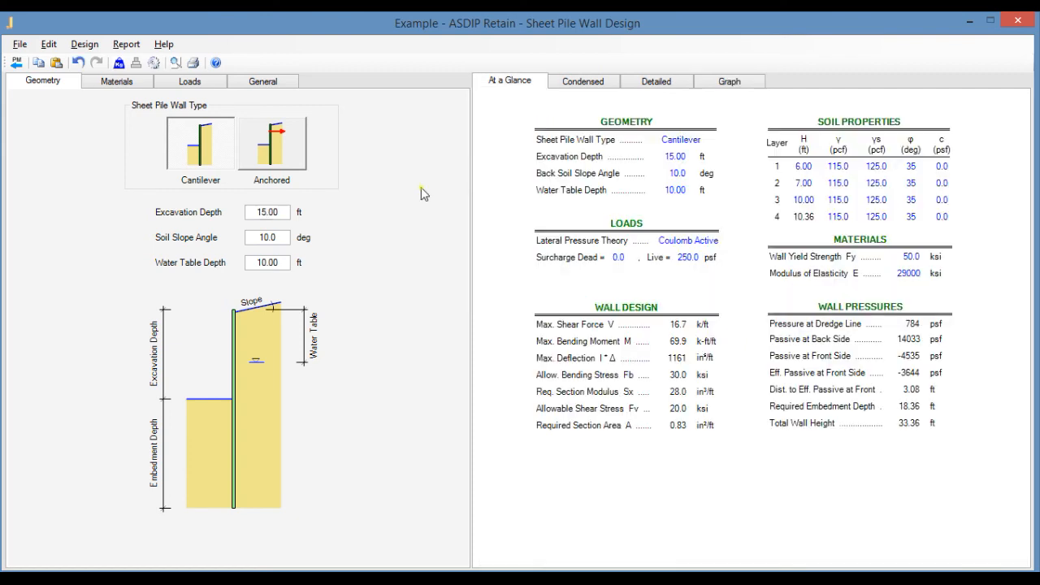
Show the Pressures graph for the cantilever wall: 18.36 ft embedment, 1058 psf active pressure
{"action": "left_click", "coordinate": [729, 80]}
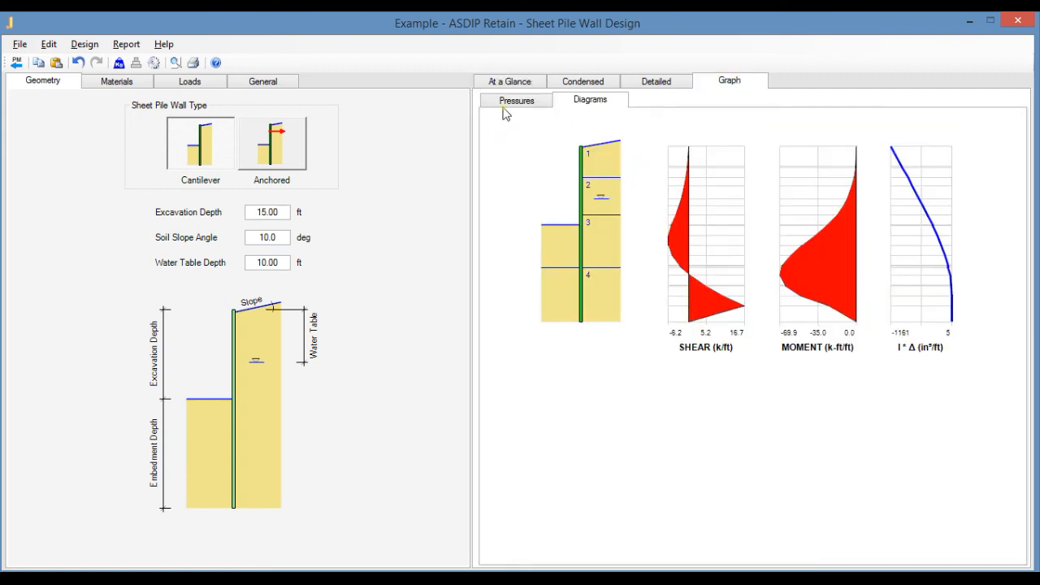
{"action": "left_click", "coordinate": [516, 100]}
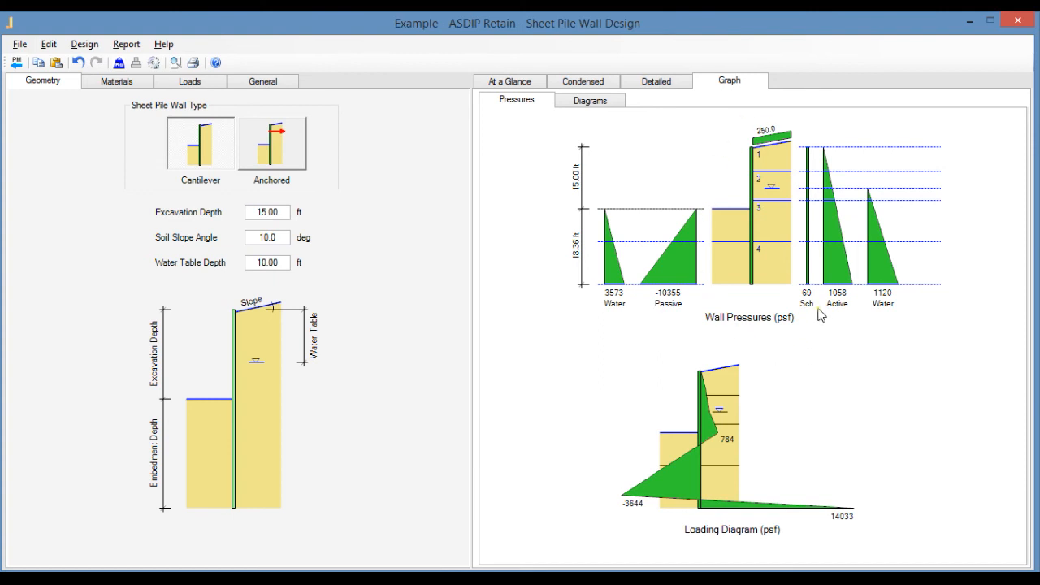
{"action": "mouse_move", "coordinate": [690, 254]}
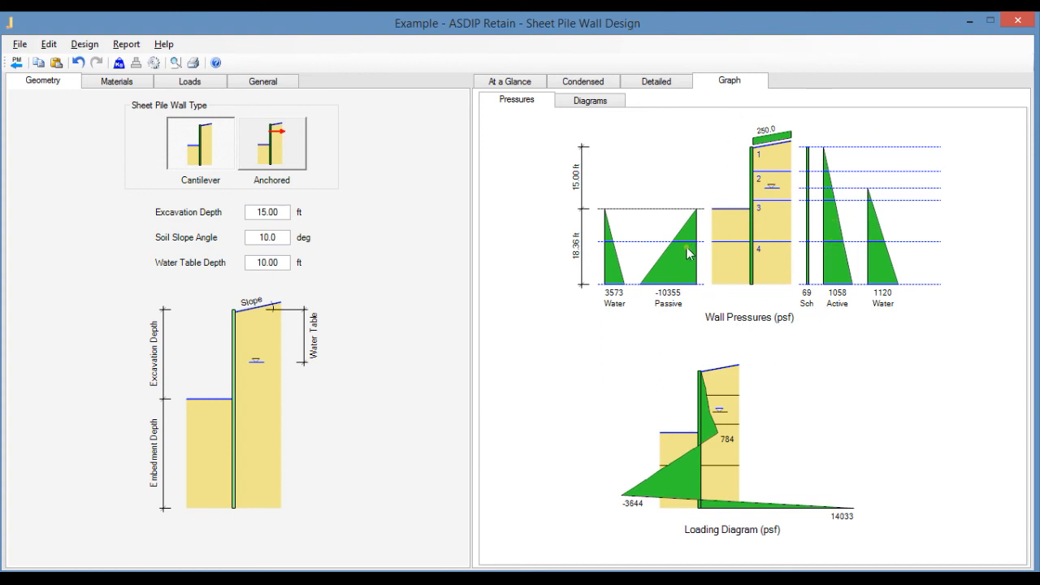
{"action": "mouse_move", "coordinate": [886, 250]}
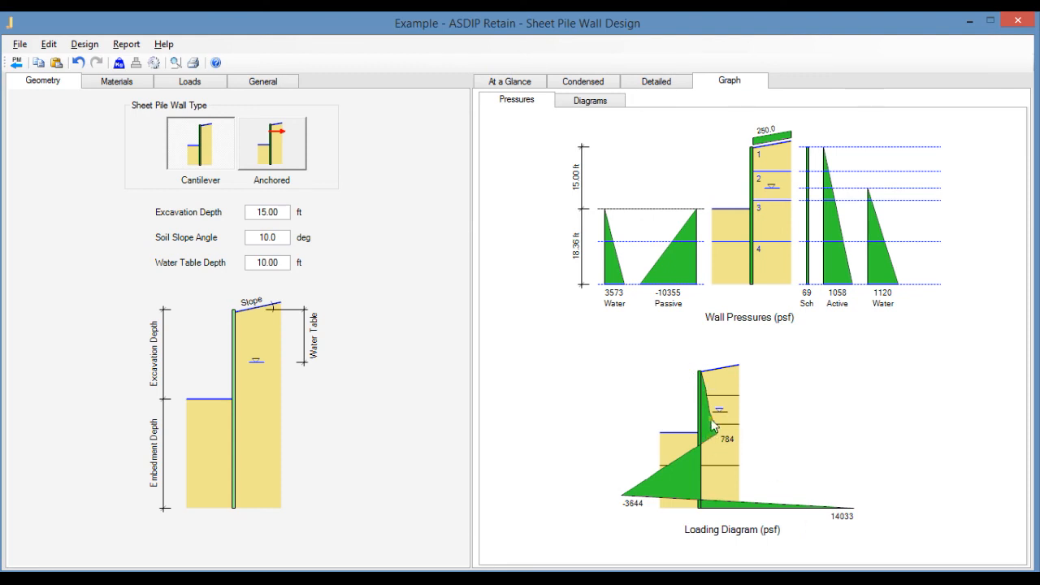
{"action": "mouse_move", "coordinate": [621, 457]}
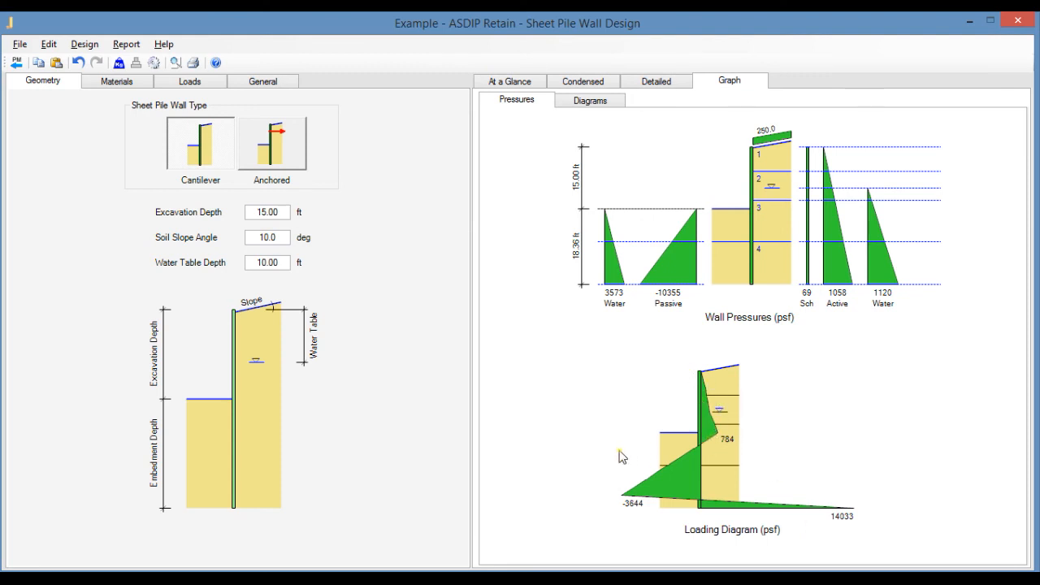
{"action": "mouse_move", "coordinate": [689, 482]}
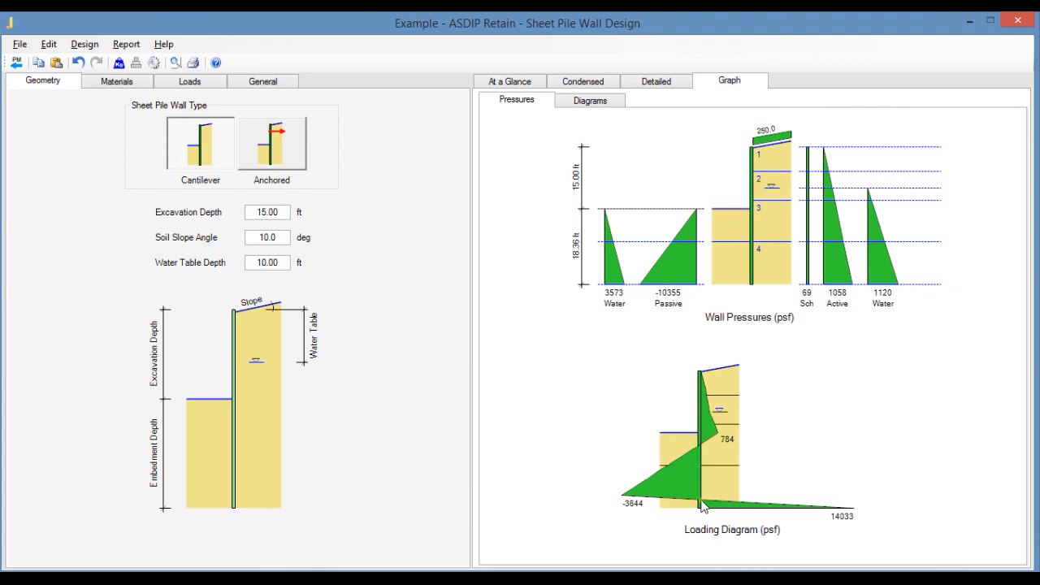
{"action": "mouse_move", "coordinate": [703, 518]}
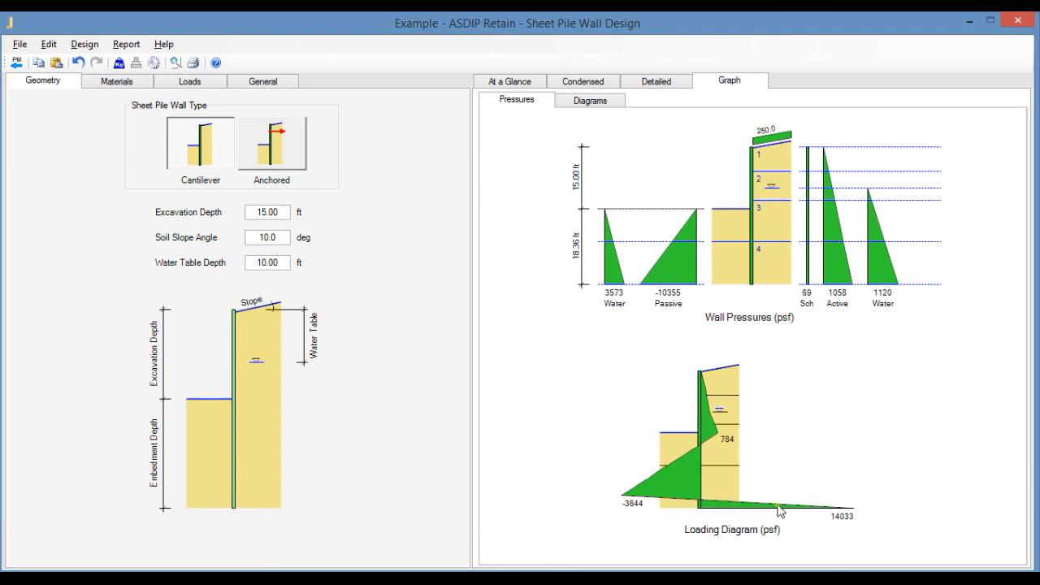
{"action": "mouse_move", "coordinate": [850, 504]}
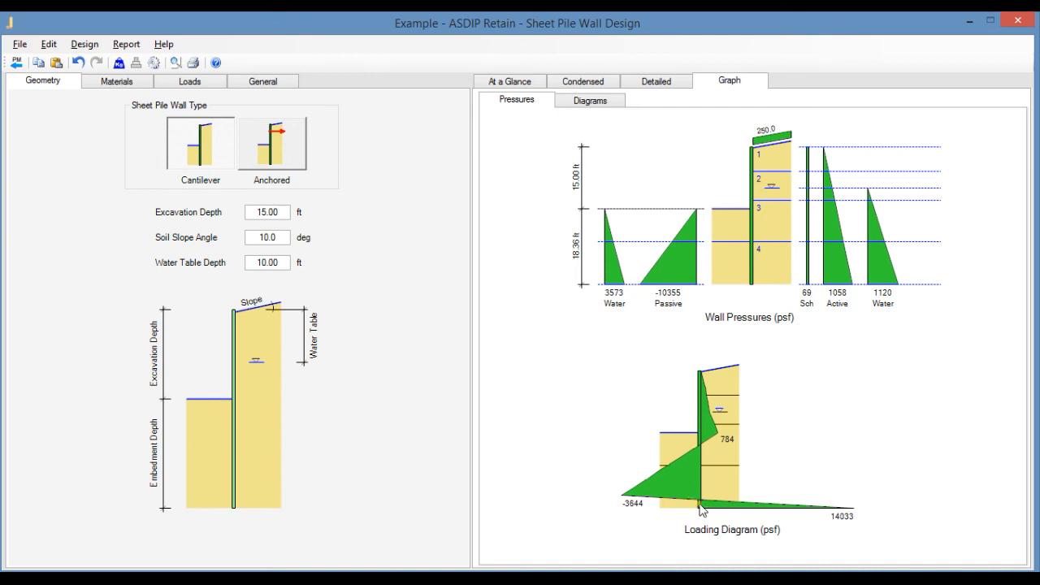
{"action": "mouse_move", "coordinate": [703, 511]}
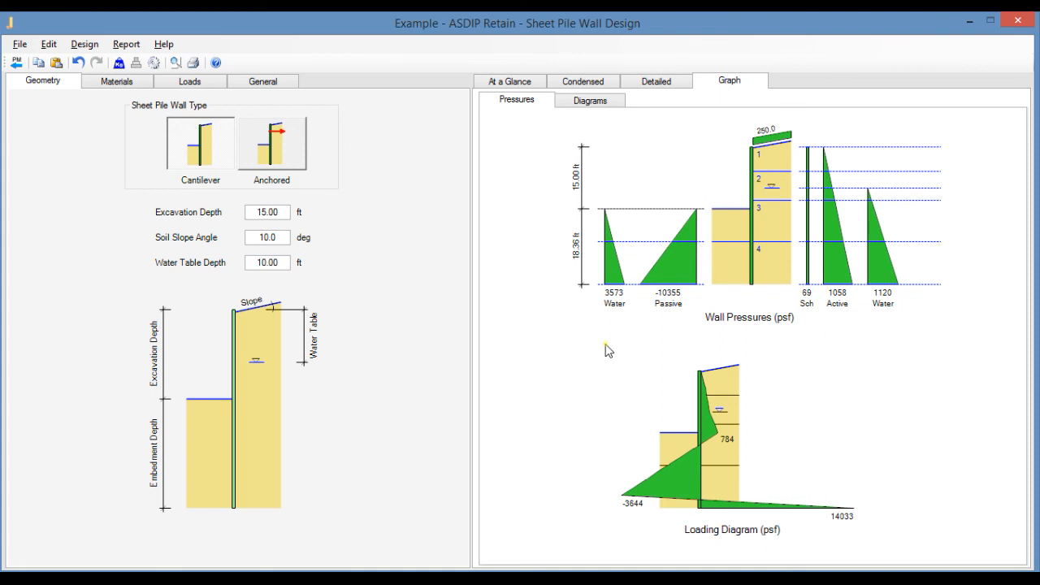
Show the Diagrams graph: shear up to 16.7 k/ft, moment 69.9 k-ft/ft, and deflection
{"action": "left_click", "coordinate": [588, 99]}
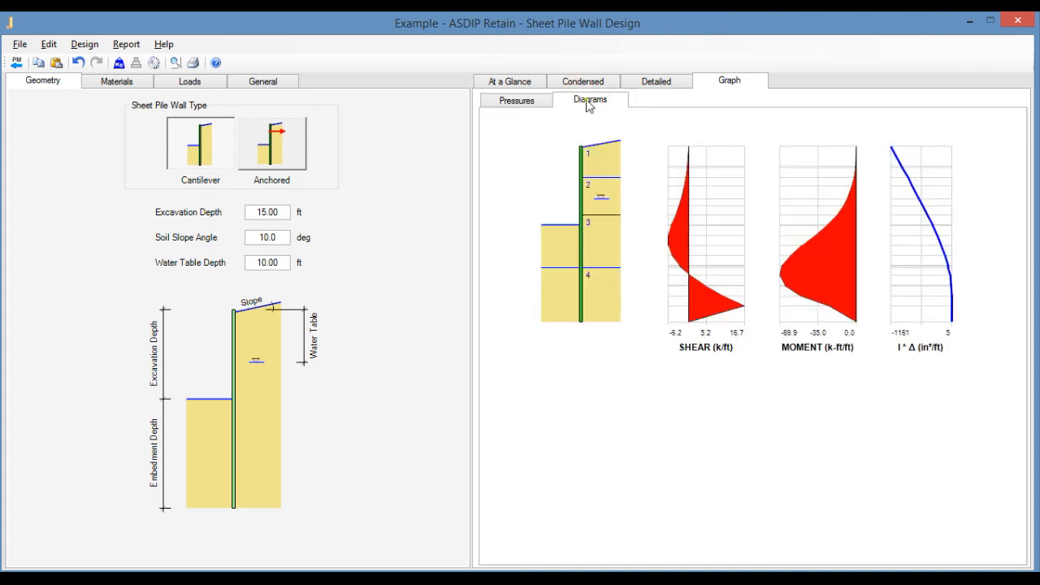
{"action": "mouse_move", "coordinate": [616, 195]}
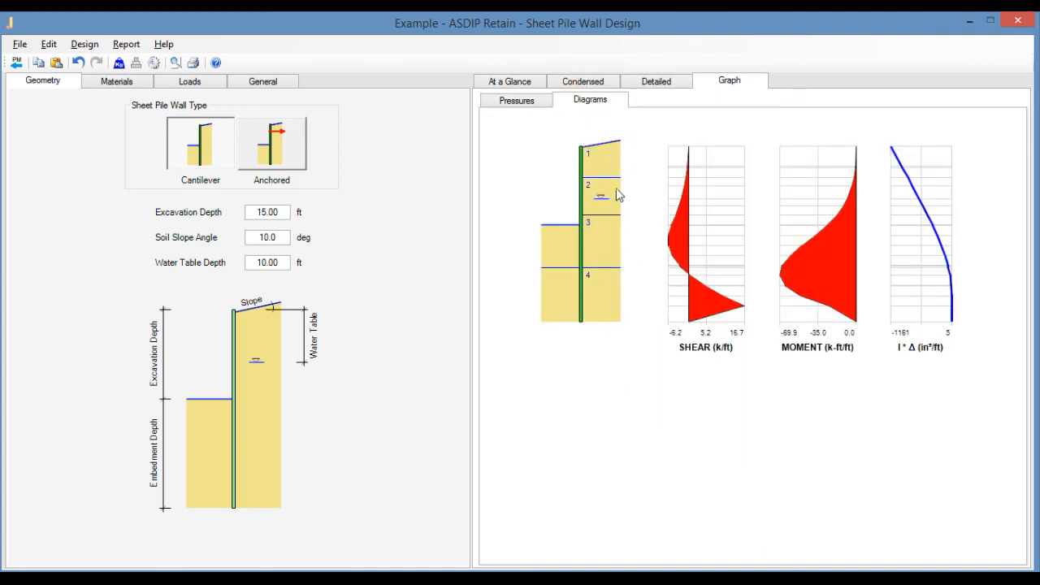
{"action": "mouse_move", "coordinate": [623, 361]}
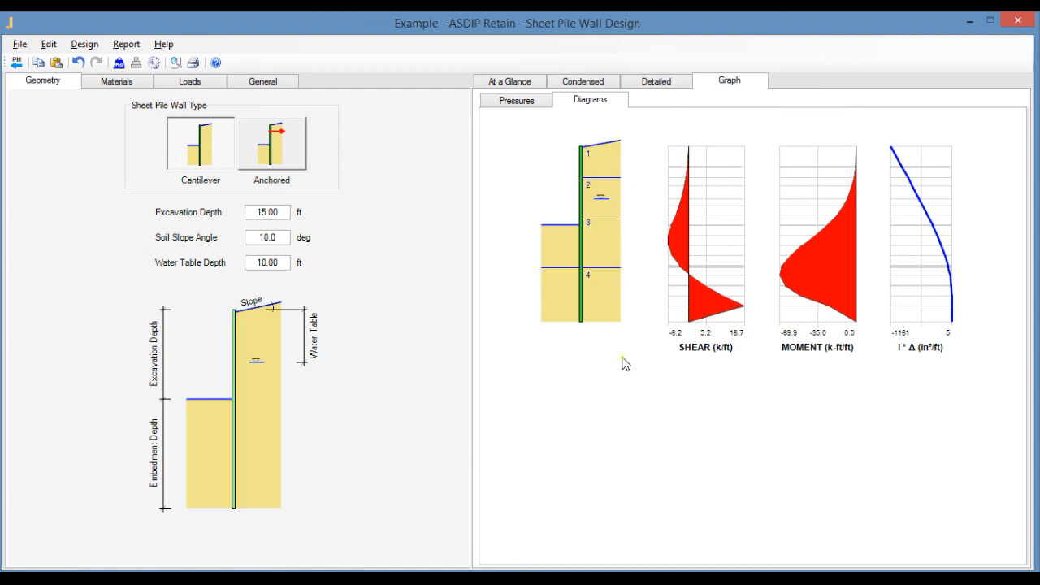
{"action": "mouse_move", "coordinate": [718, 340]}
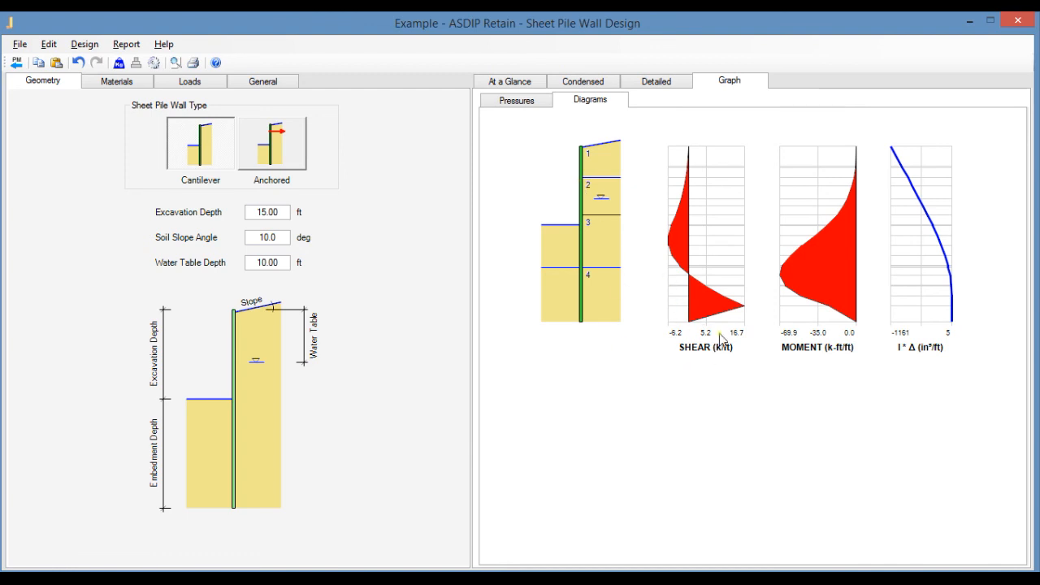
{"action": "mouse_move", "coordinate": [847, 283]}
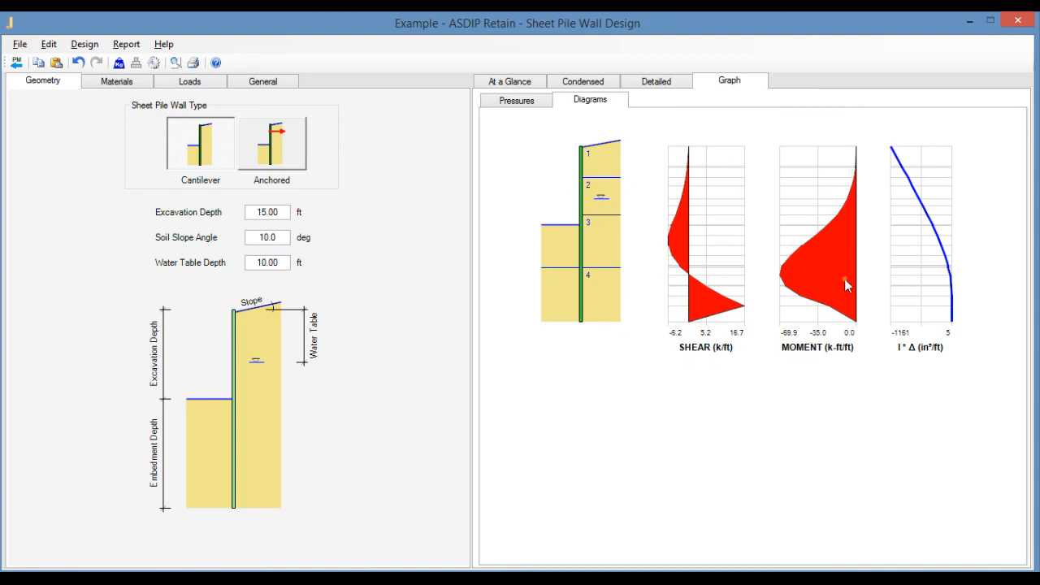
{"action": "mouse_move", "coordinate": [964, 309]}
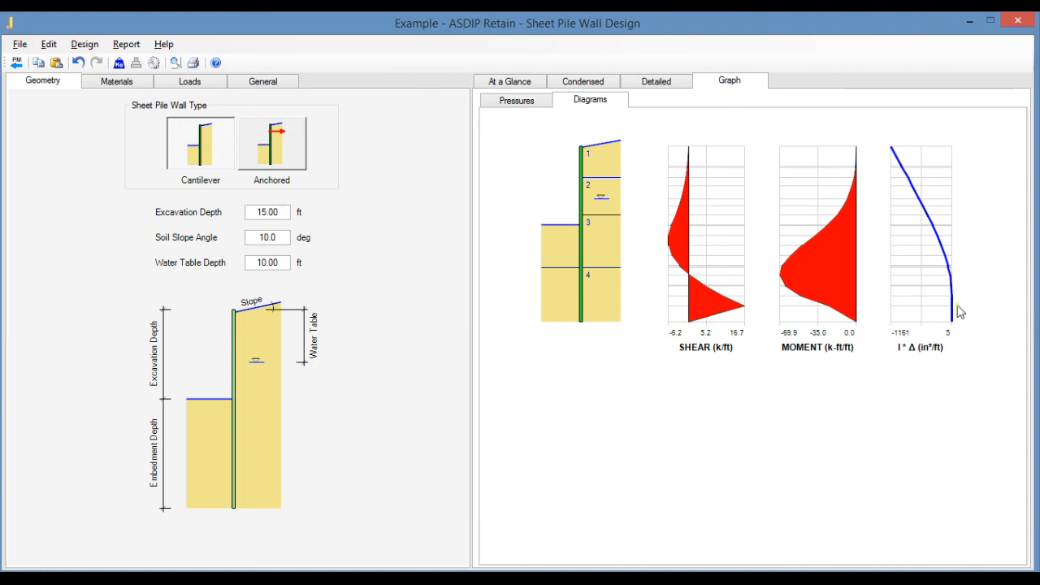